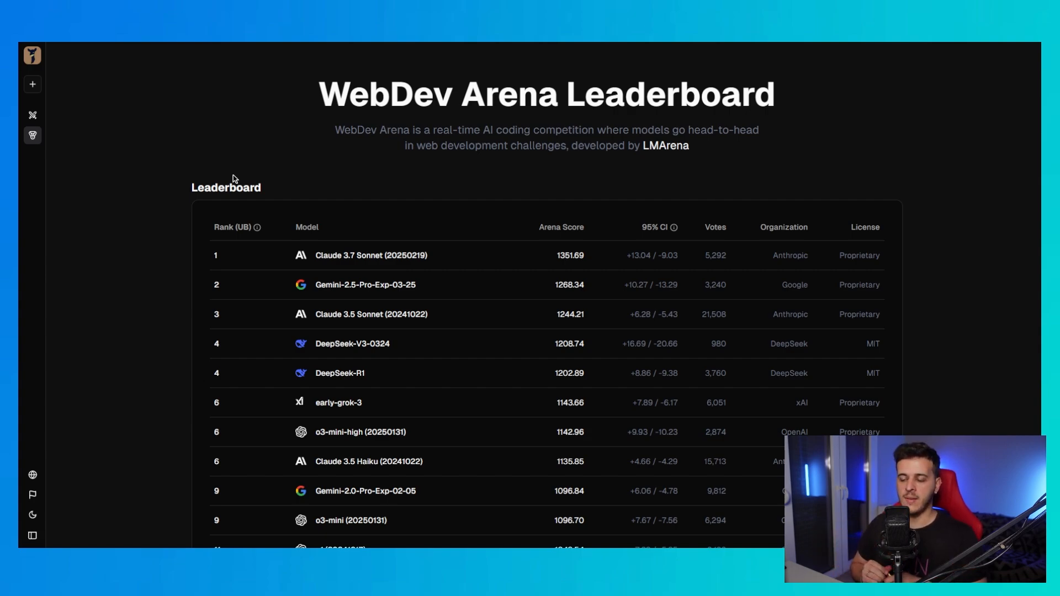
{"action": "mouse_move", "coordinate": [32, 135]}
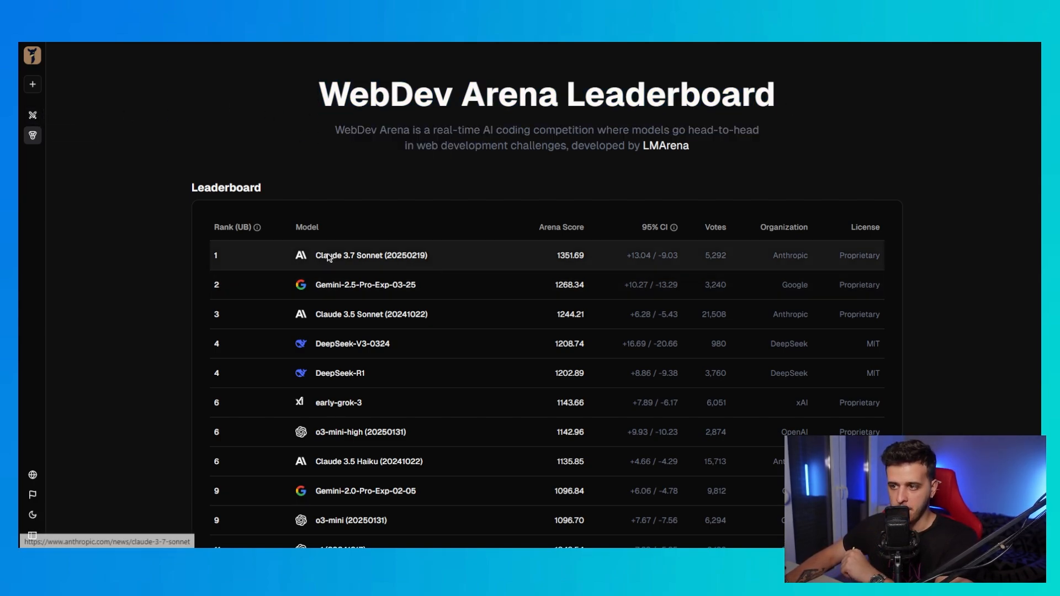
{"action": "mouse_move", "coordinate": [344, 282]}
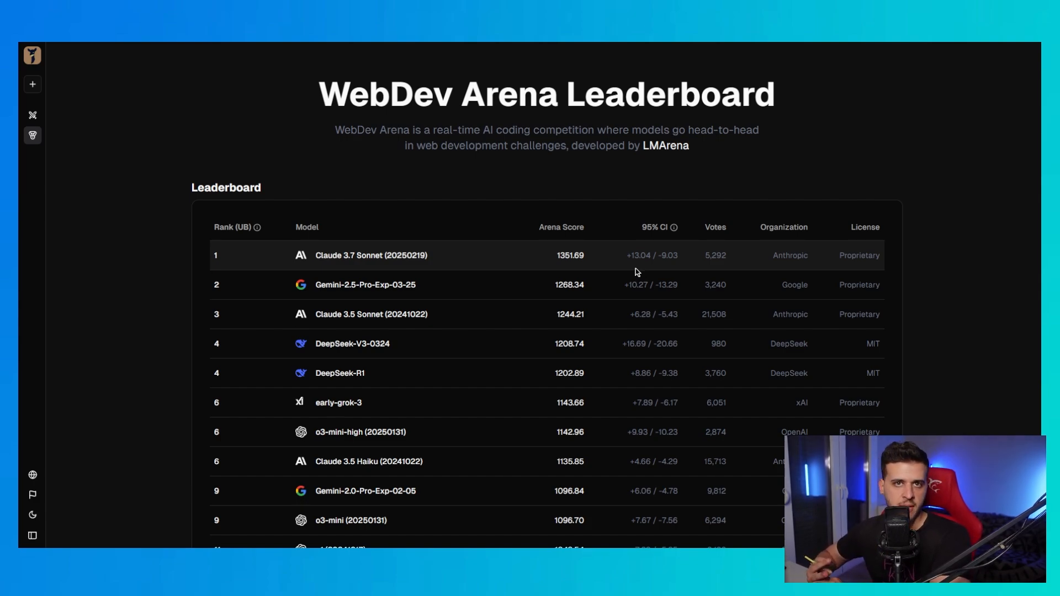
{"action": "mouse_move", "coordinate": [554, 273]}
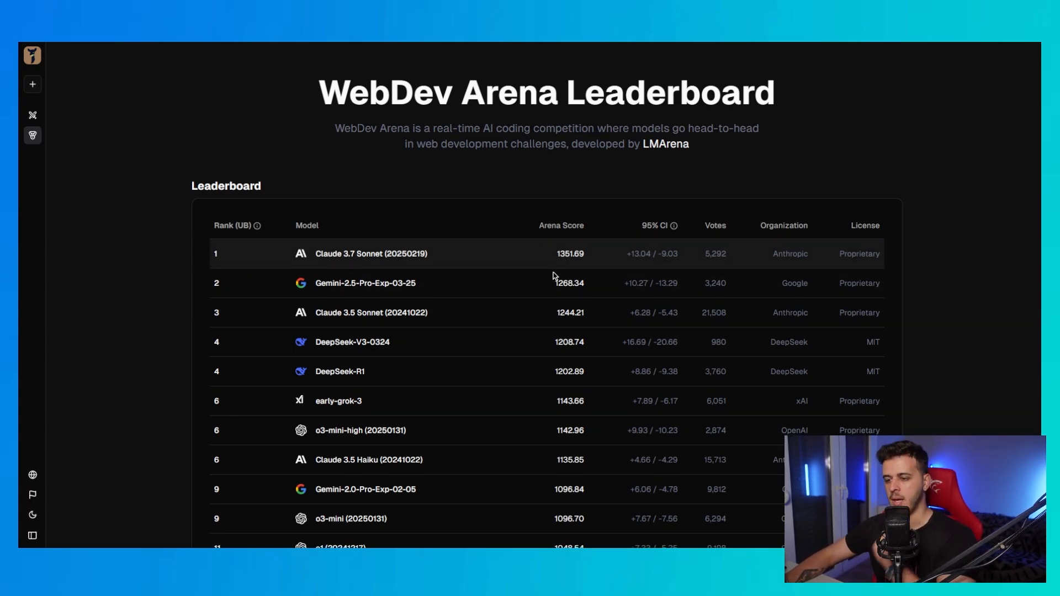
Step: Start a fresh Battle Mode chat from the sidebar's New Chat icon
{"action": "scroll", "scroll_direction": "down", "scroll_amount": 3}
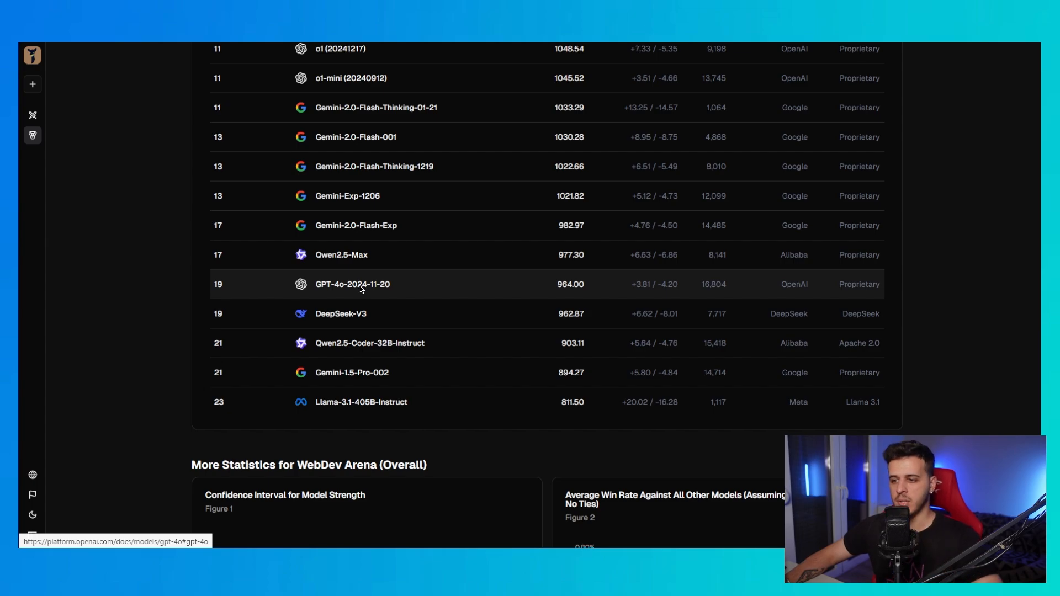
{"action": "scroll", "scroll_direction": "down", "scroll_amount": 3}
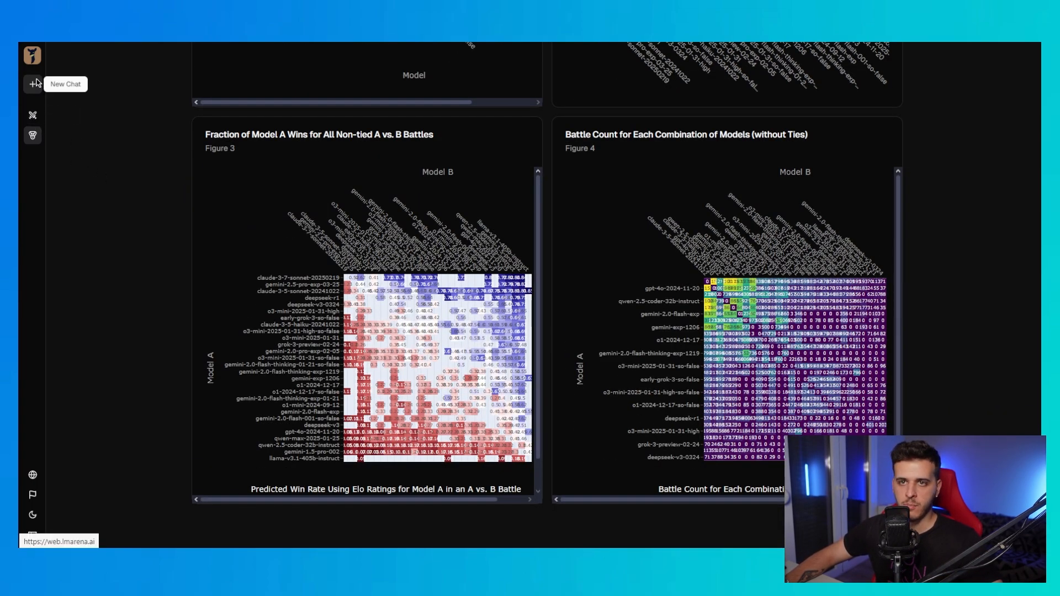
{"action": "left_click", "coordinate": [32, 84]}
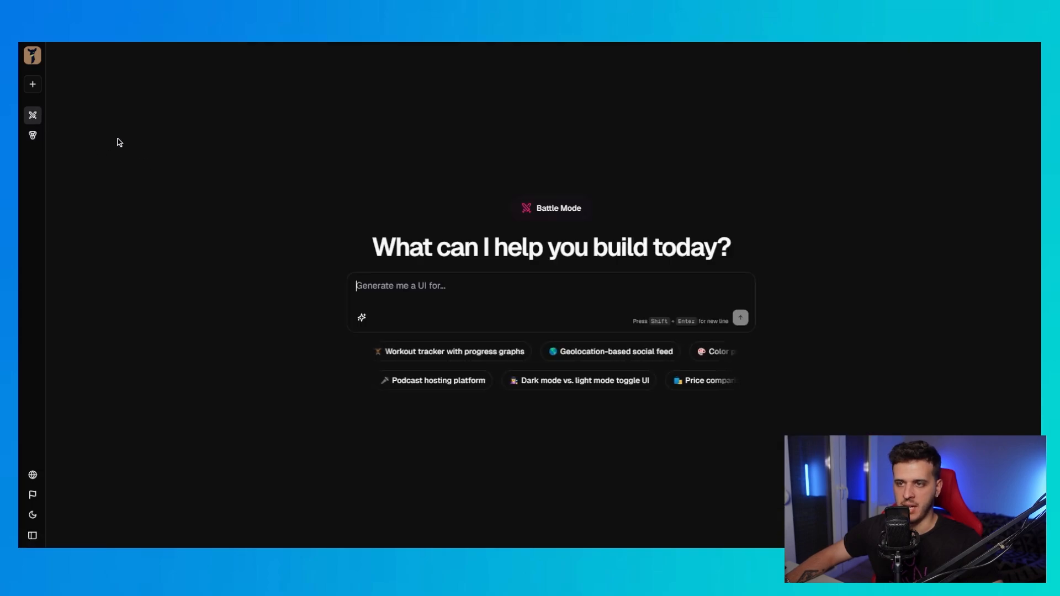
{"action": "mouse_move", "coordinate": [32, 84]}
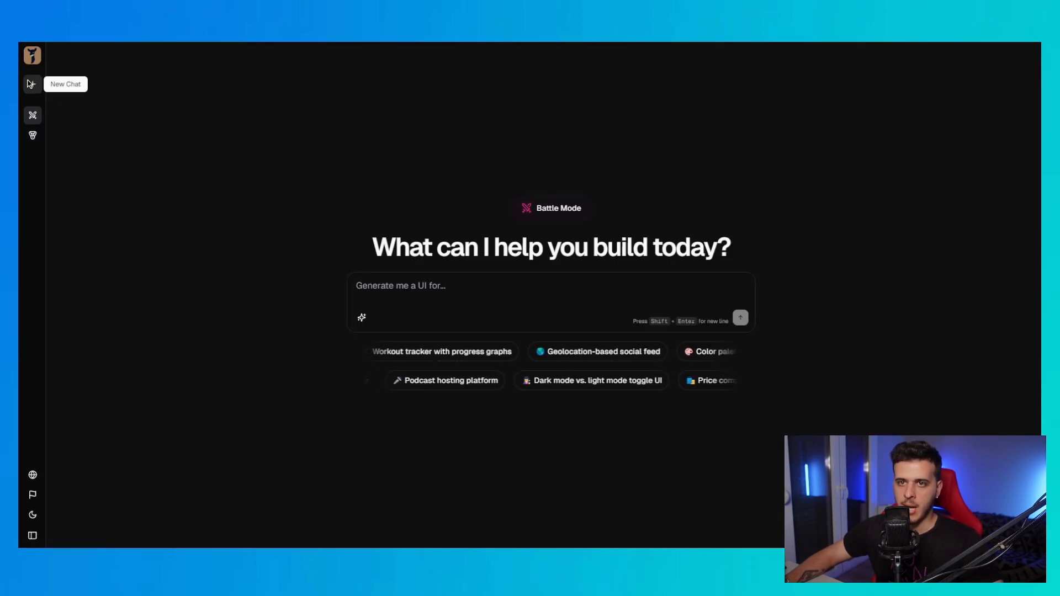
{"action": "left_click", "coordinate": [32, 84]}
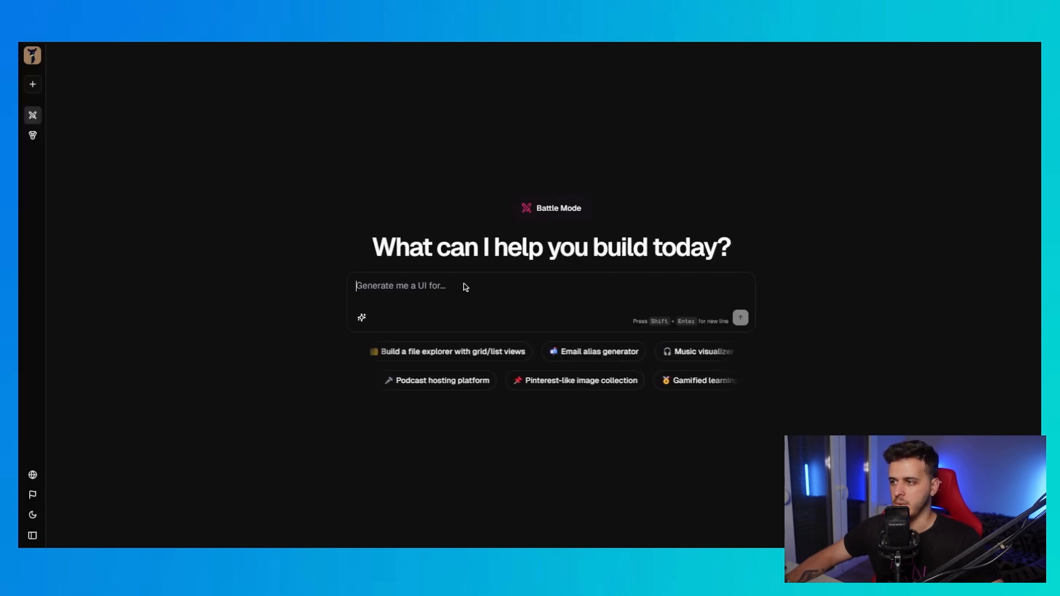
{"action": "mouse_move", "coordinate": [585, 351]}
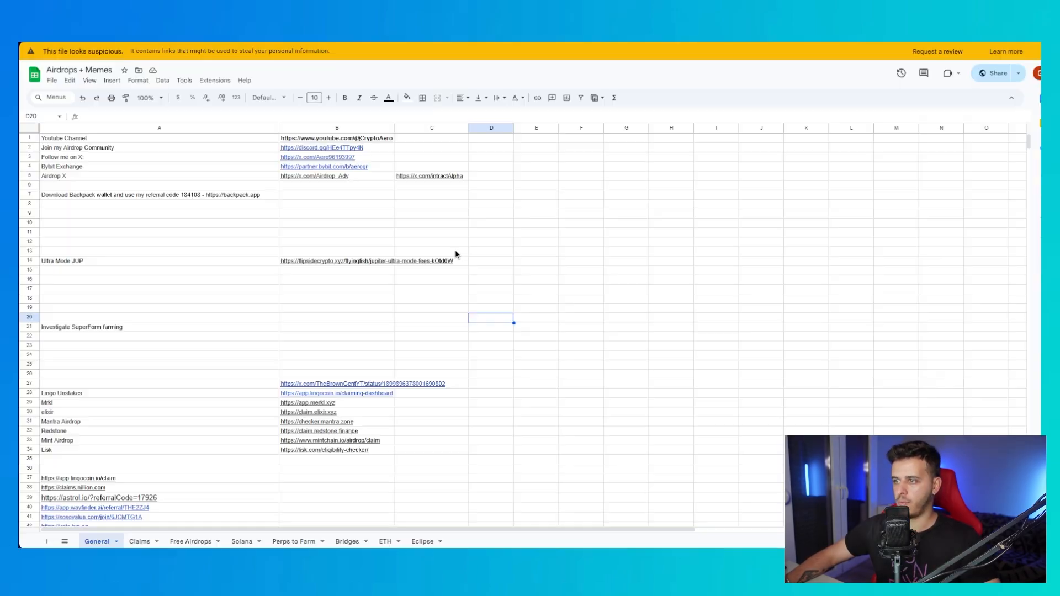
Step: Switch to the Noethex Prompts doc and select the Prompt 6 SPX500 calculator text
{"action": "left_click", "coordinate": [216, 540]}
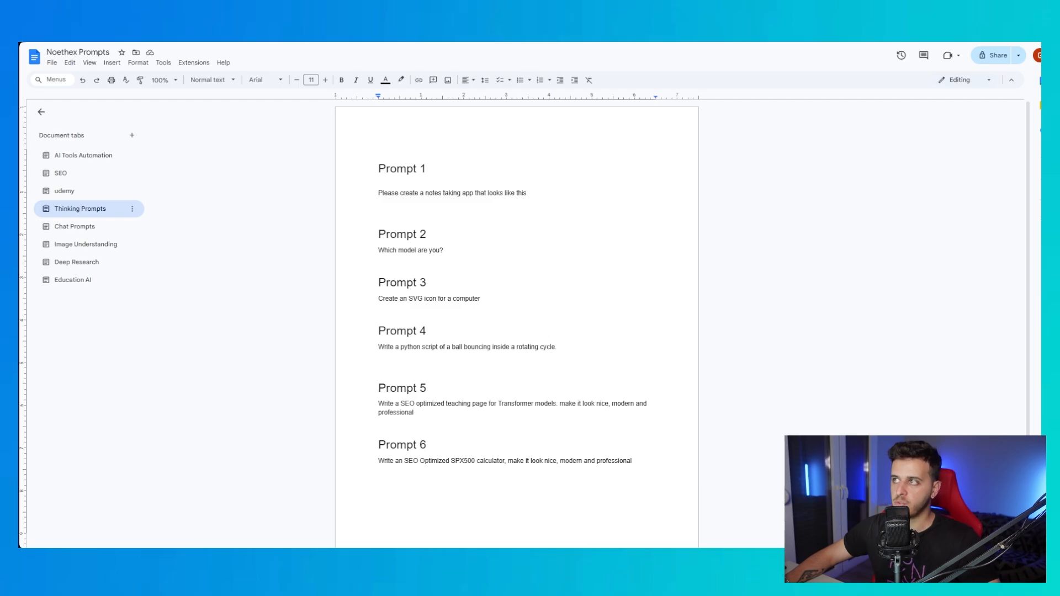
{"action": "double_click", "coordinate": [434, 460]}
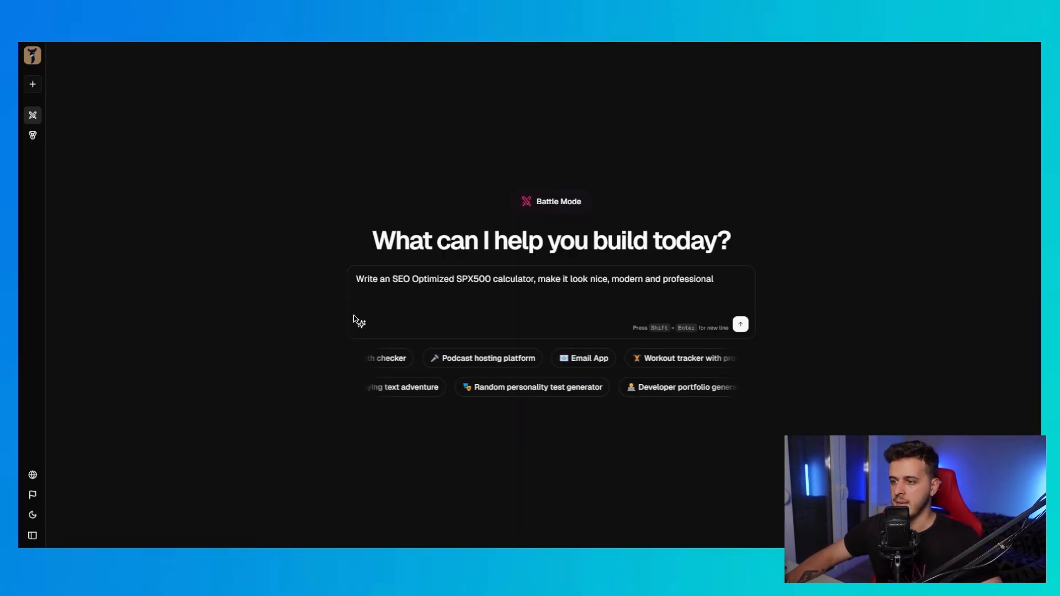
Step: Send the pasted SPX500 calculator prompt to both anonymous models
{"action": "left_click", "coordinate": [362, 324]}
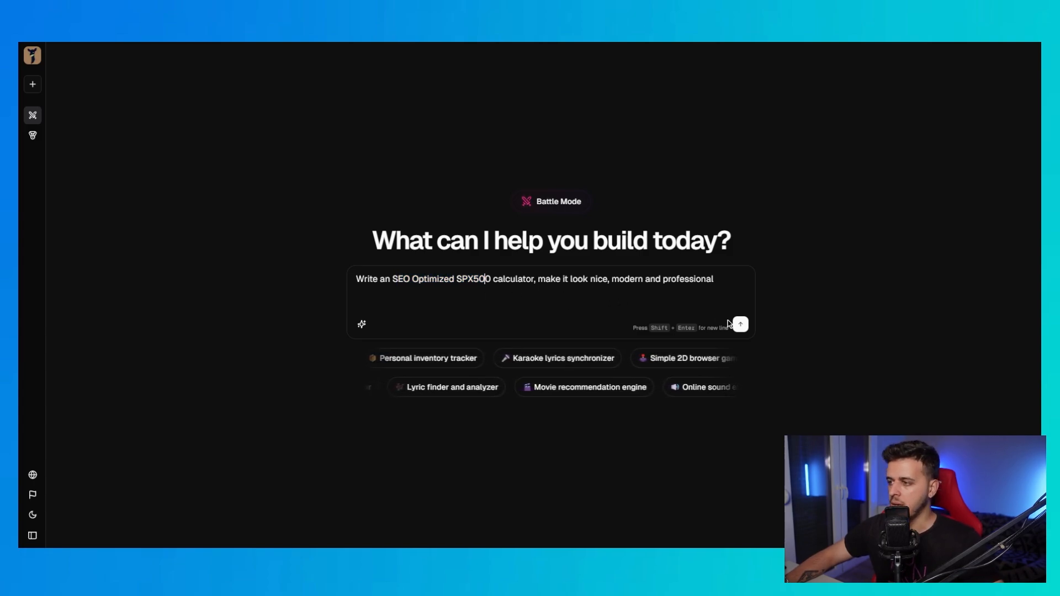
{"action": "left_click", "coordinate": [740, 324]}
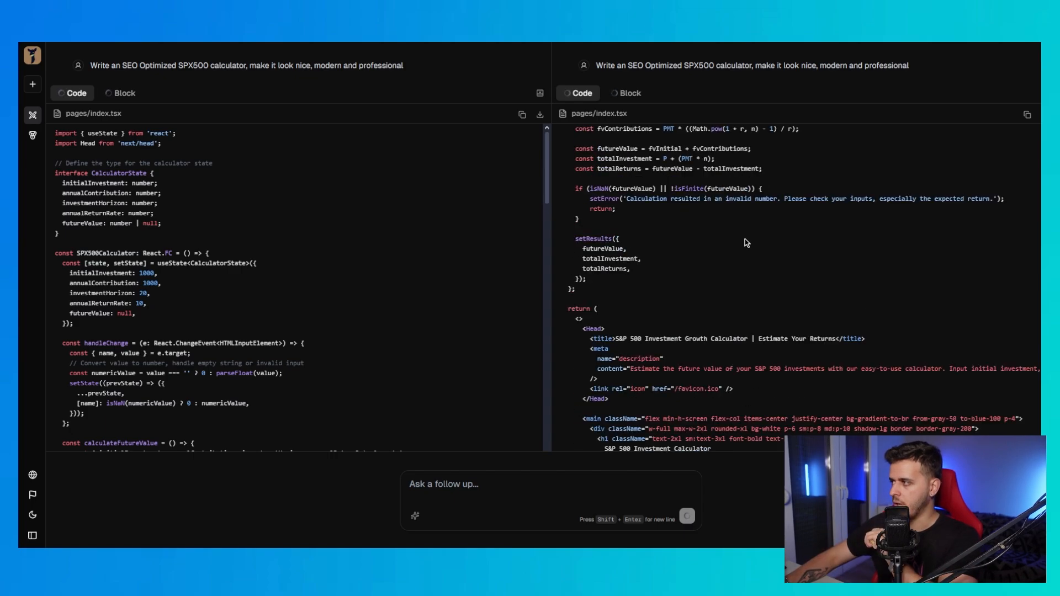
Step: Test both S&P 500 calculator previews, compute the left result, and vote Right is Better
{"action": "scroll", "scroll_direction": "down", "scroll_amount": 3}
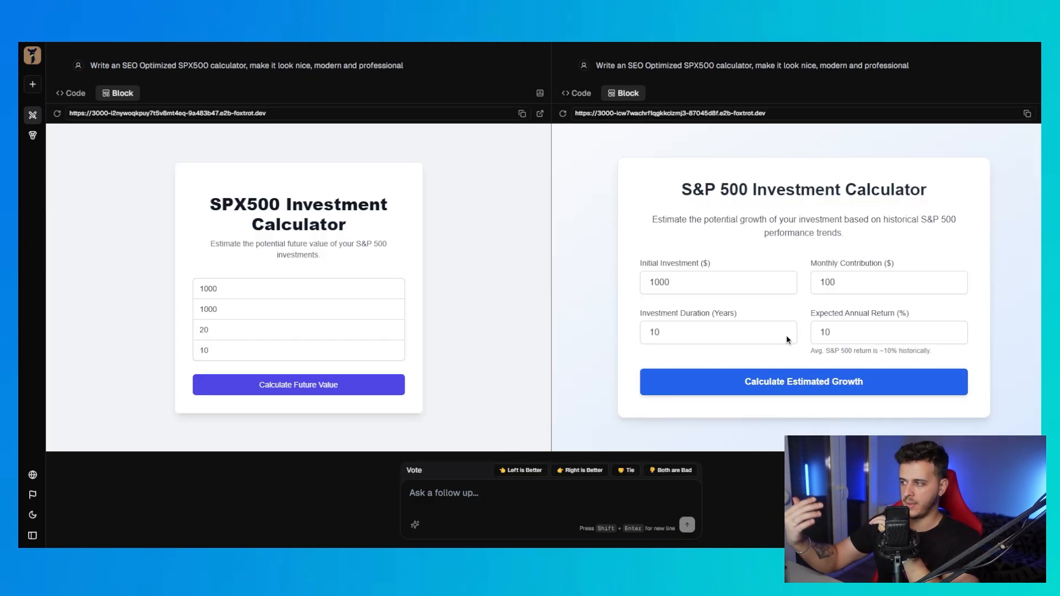
{"action": "left_click", "coordinate": [297, 288]}
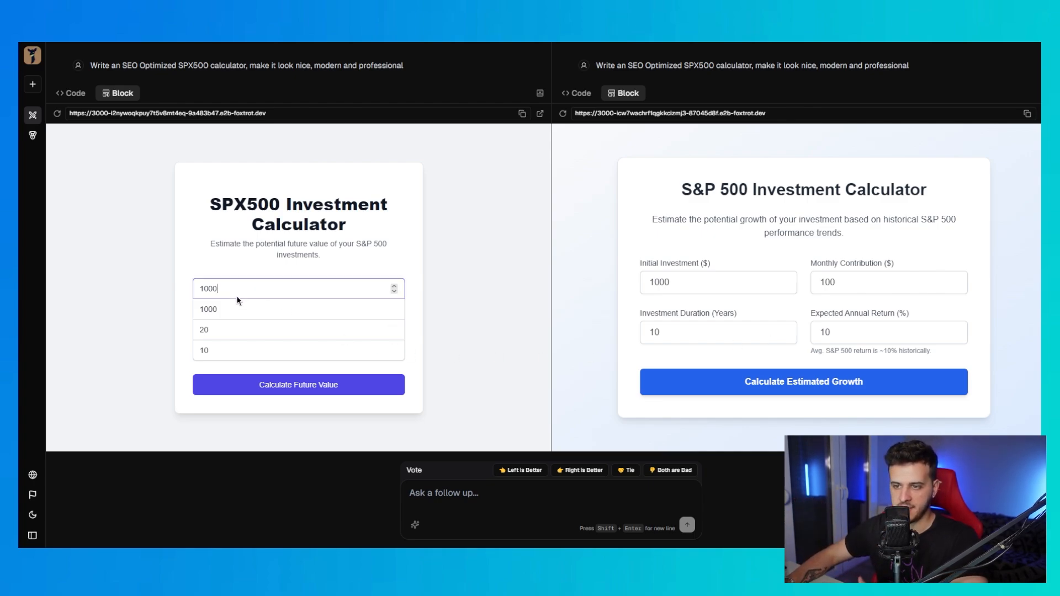
{"action": "left_click_drag", "start_coordinate": [680, 189], "coordinate": [818, 218]}
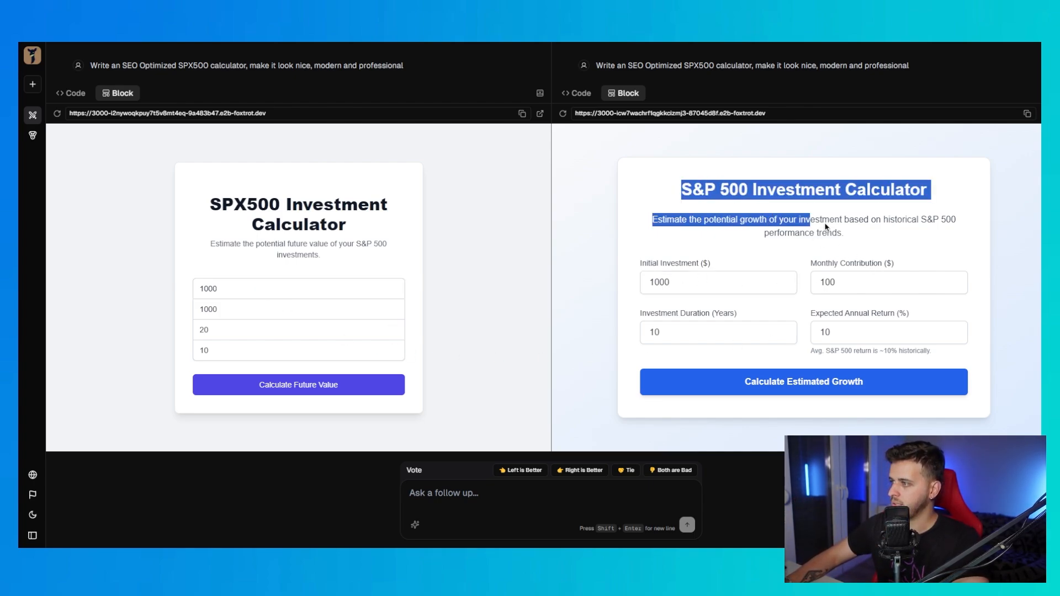
{"action": "left_click", "coordinate": [297, 384]}
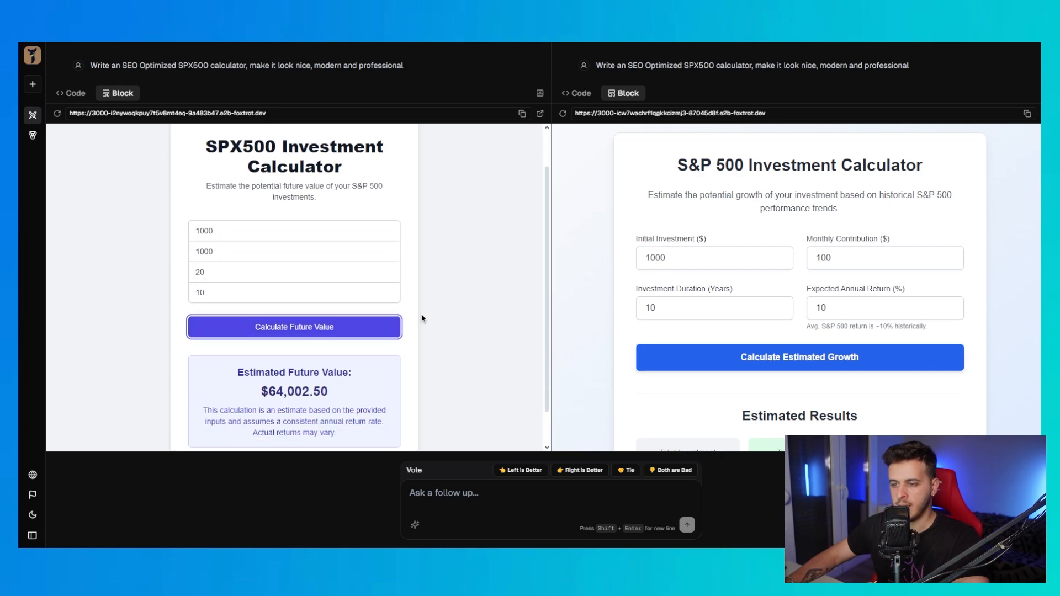
{"action": "scroll", "scroll_direction": "down", "scroll_amount": 3}
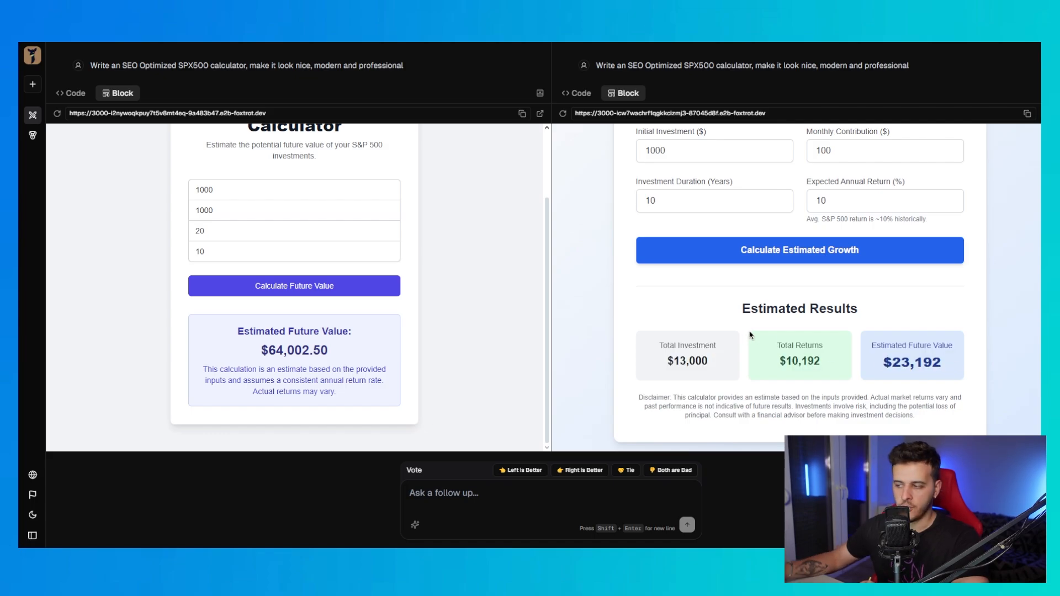
{"action": "mouse_move", "coordinate": [513, 325]}
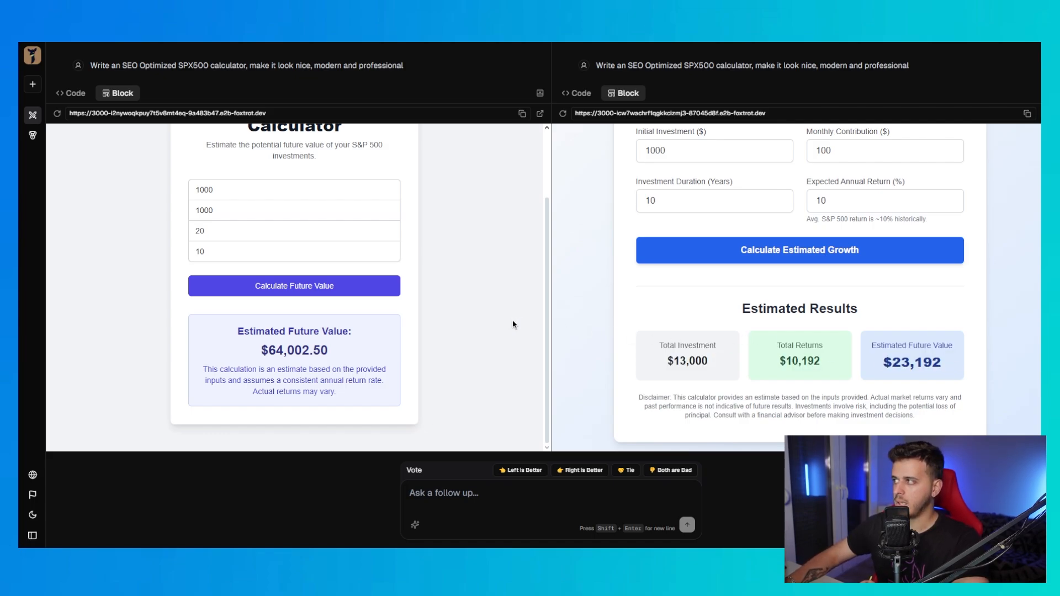
{"action": "mouse_move", "coordinate": [580, 470]}
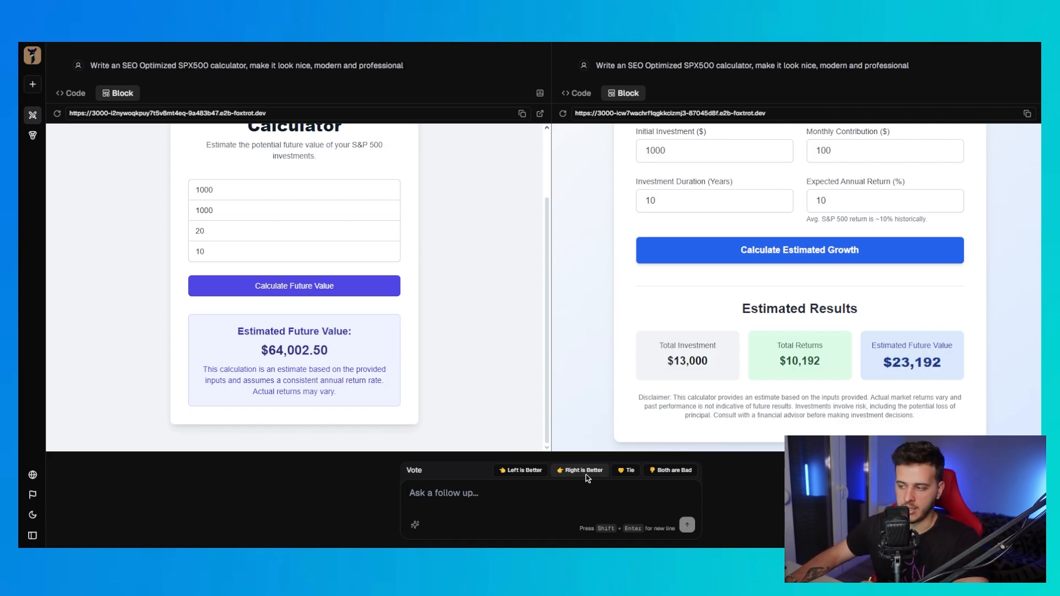
{"action": "left_click", "coordinate": [578, 470]}
{"action": "type", "text": "Write a SEO optimized teaching page for Transformer models. make it look nice, modern and professional"}
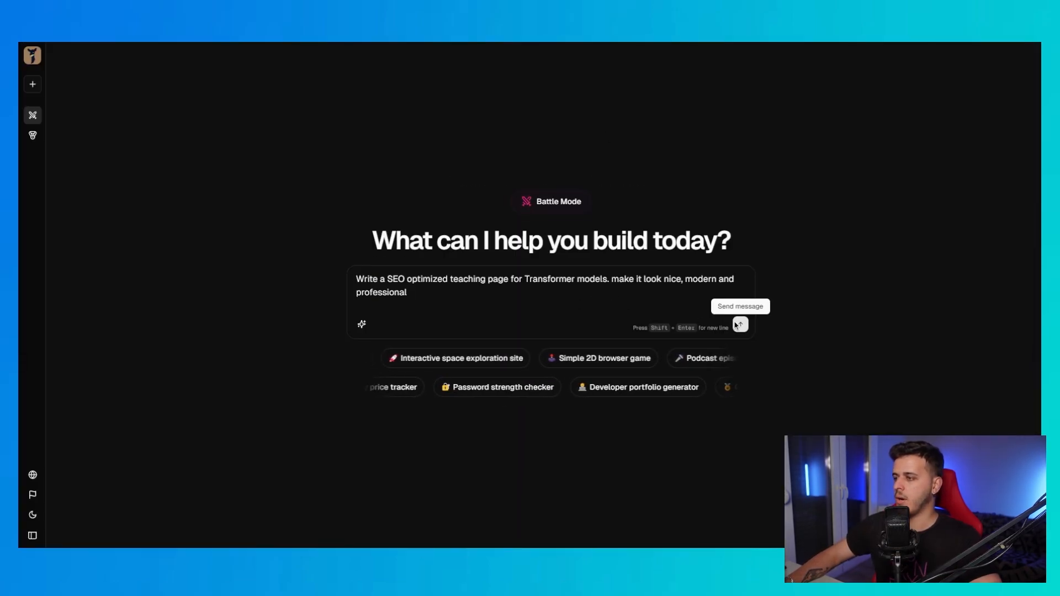
Step: Send the Transformer models teaching-page prompt to start the new battle
{"action": "left_click", "coordinate": [739, 325]}
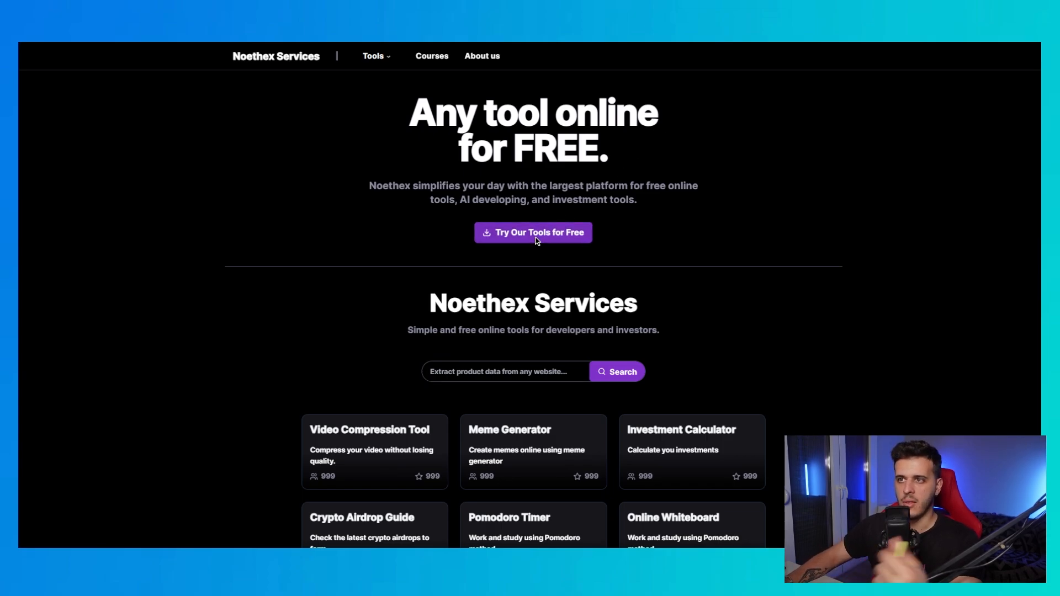
Step: Scroll down through the Noethex Services home page and its free tools
{"action": "scroll", "scroll_direction": "down", "scroll_amount": 3}
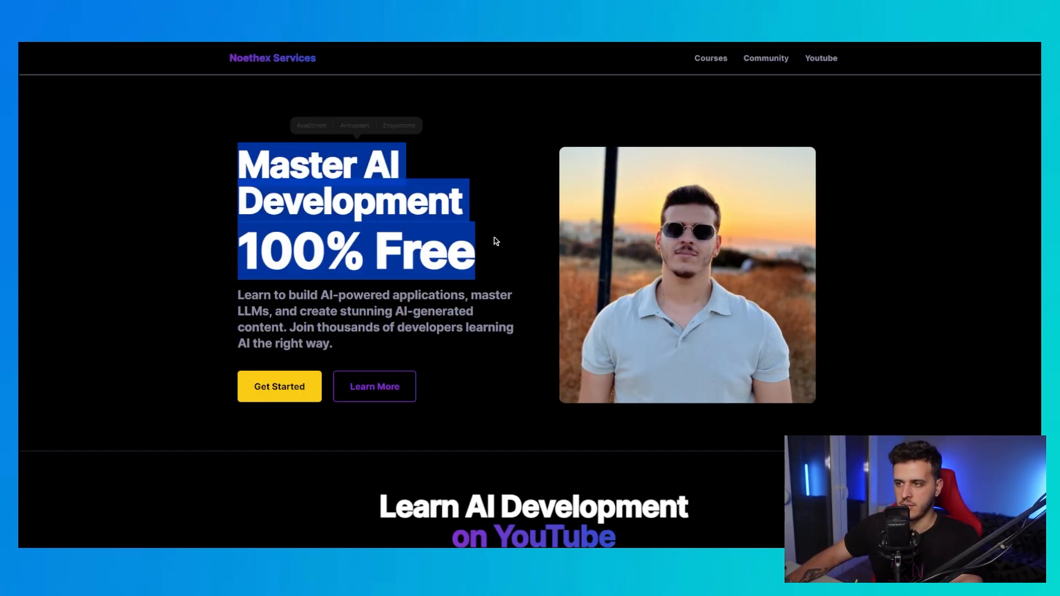
{"action": "scroll", "scroll_direction": "down", "scroll_amount": 3}
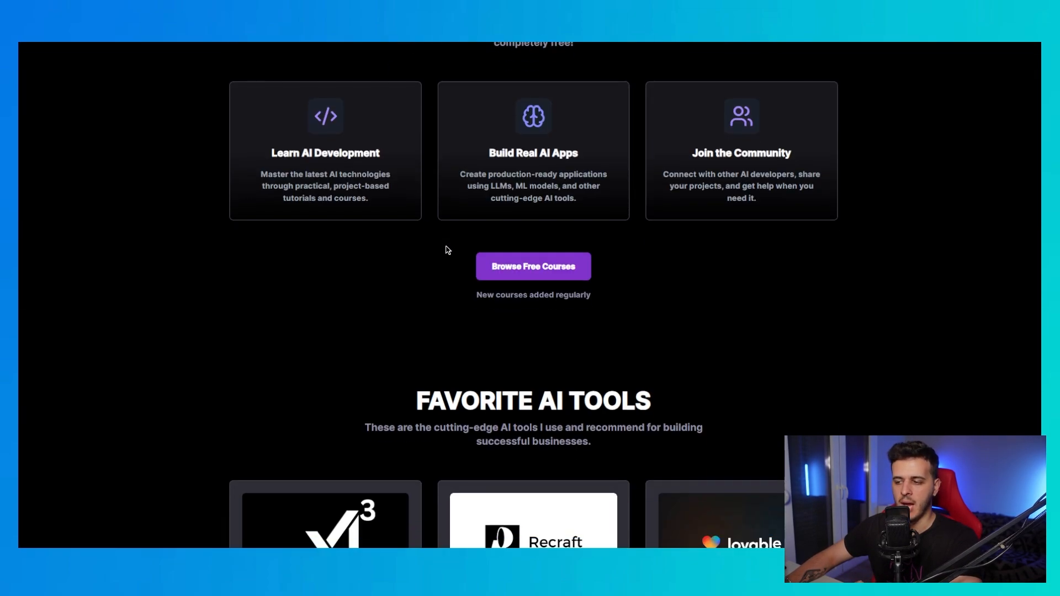
{"action": "scroll", "scroll_direction": "down", "scroll_amount": 3}
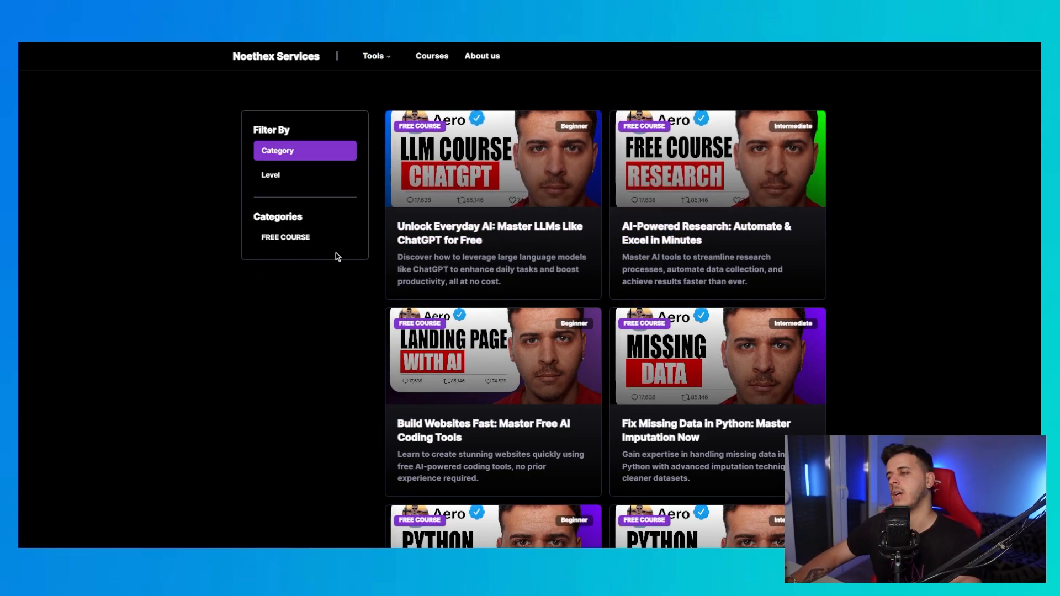
{"action": "scroll", "scroll_direction": "down", "scroll_amount": 3}
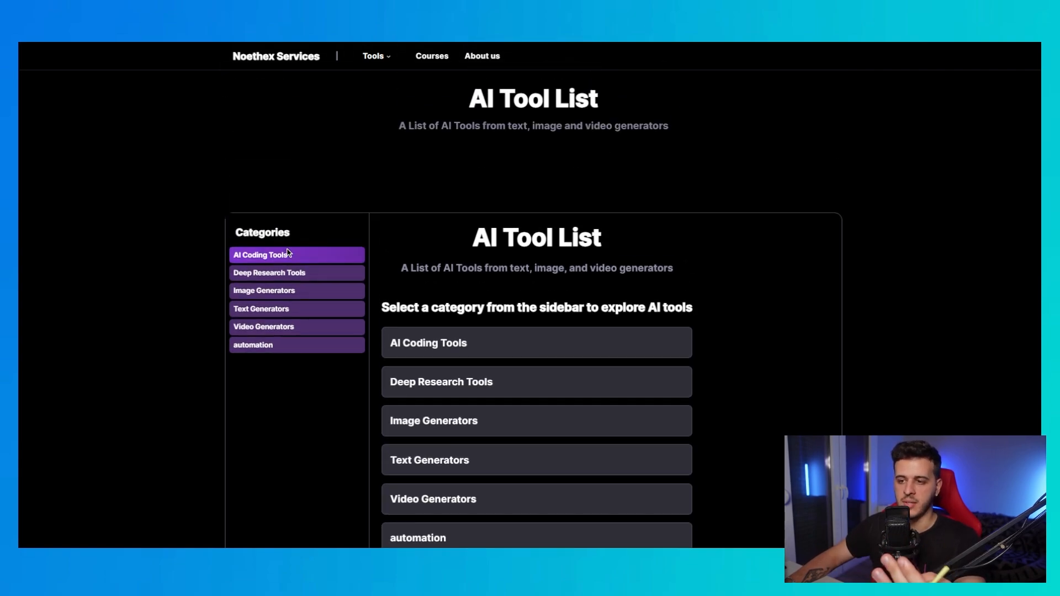
{"action": "mouse_move", "coordinate": [612, 236]}
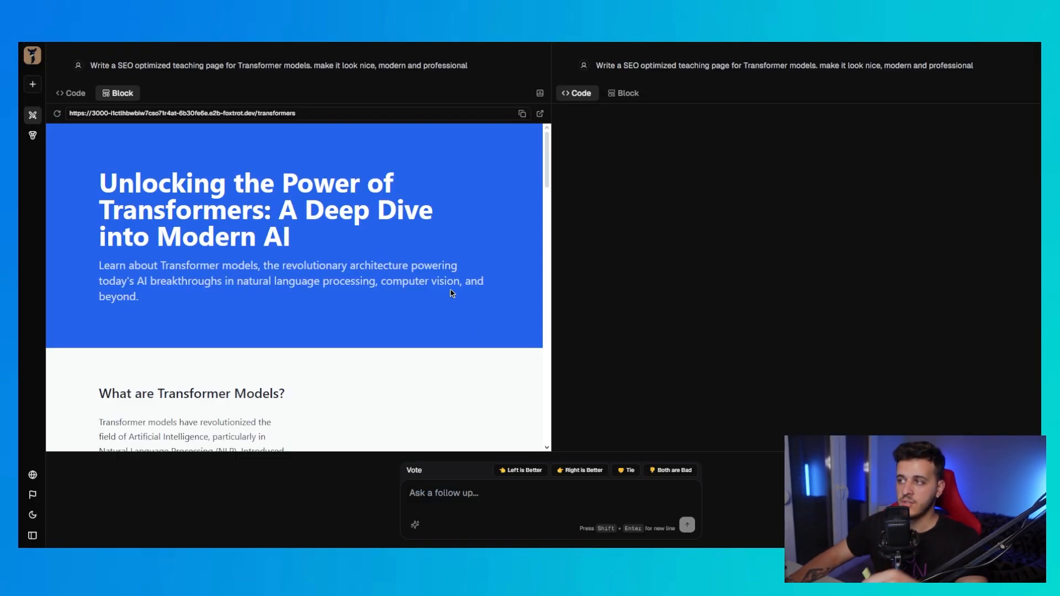
{"action": "mouse_move", "coordinate": [653, 233]}
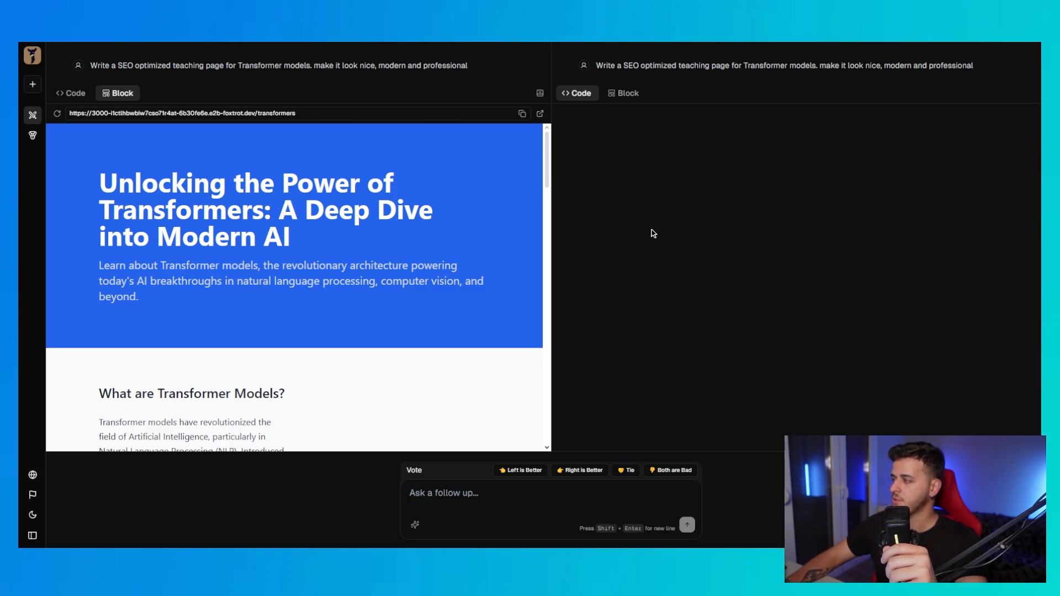
{"action": "mouse_move", "coordinate": [630, 158]}
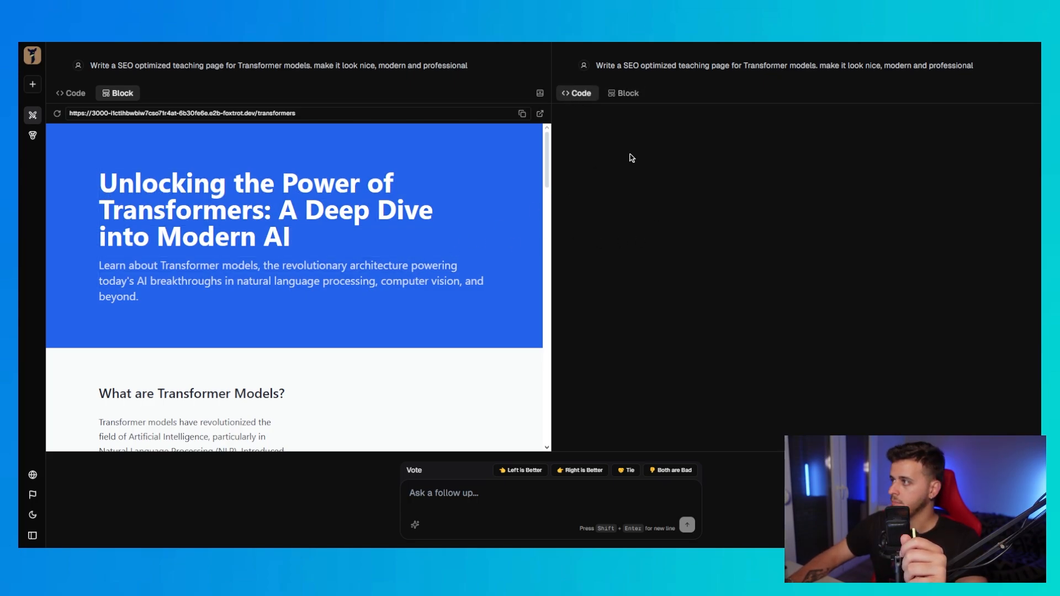
Step: Open a new battle chat and resubmit the prefilled Transformer teaching-page prompt
{"action": "scroll", "scroll_direction": "down", "scroll_amount": 3}
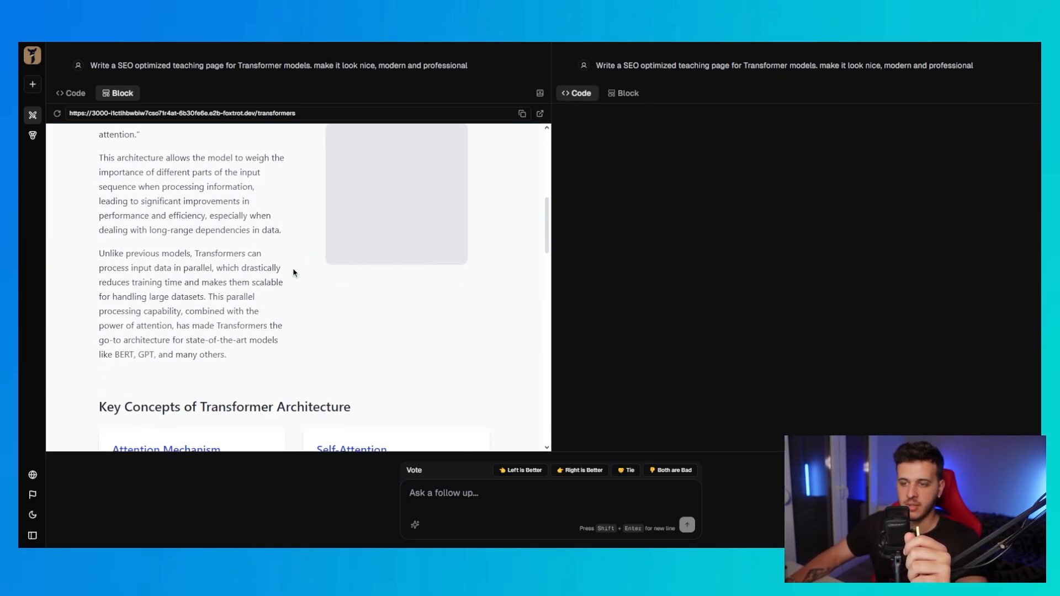
{"action": "scroll", "scroll_direction": "down", "scroll_amount": 3}
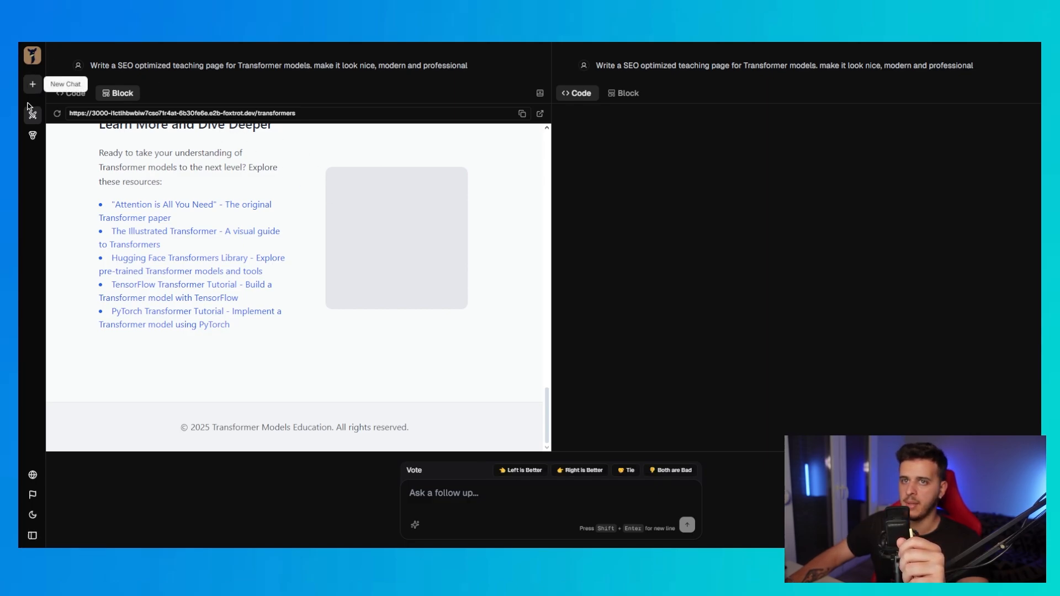
{"action": "left_click", "coordinate": [32, 84]}
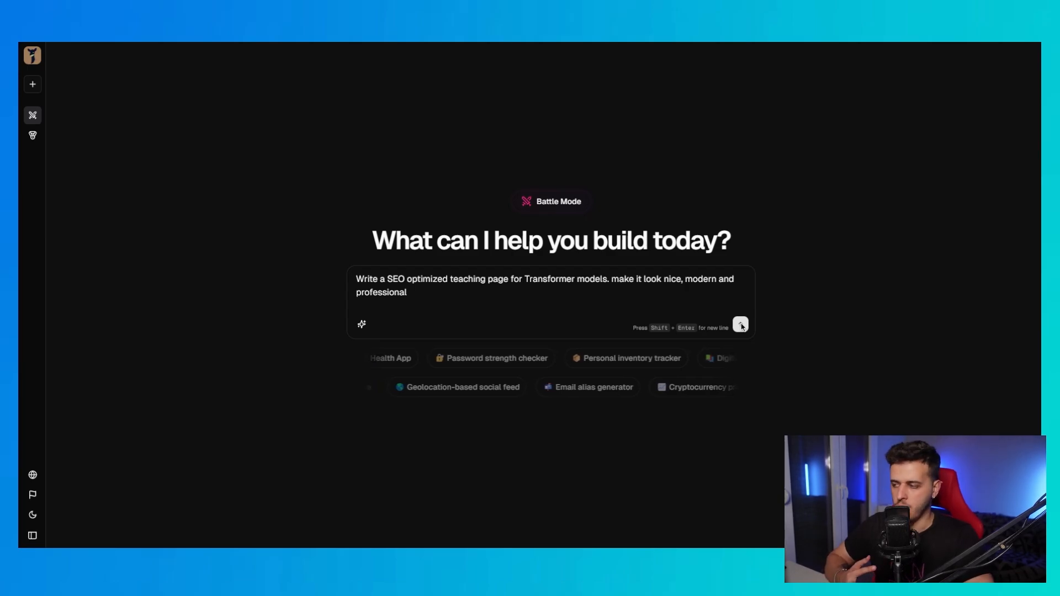
{"action": "left_click", "coordinate": [739, 324]}
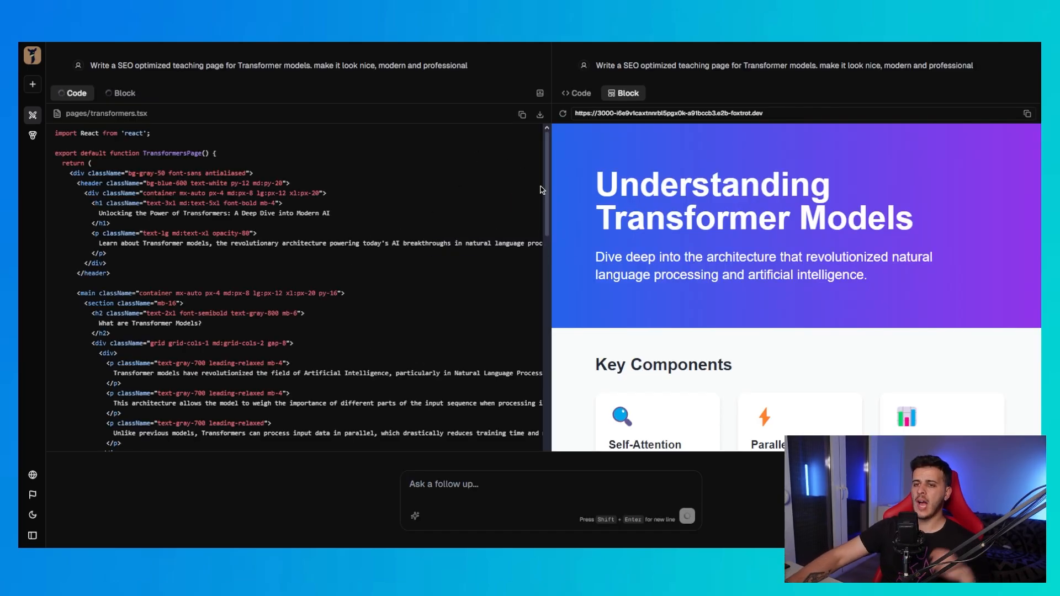
{"action": "scroll", "scroll_direction": "down", "scroll_amount": 3}
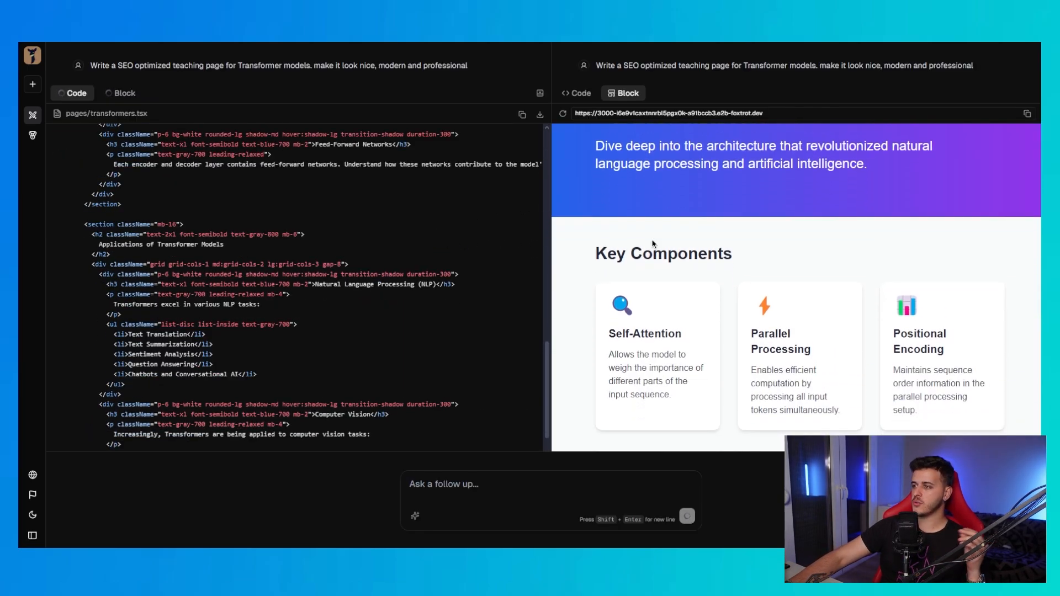
Step: Scroll through both Transformer page previews, reviewing sections and FAQ answers
{"action": "scroll", "scroll_direction": "down", "scroll_amount": 3}
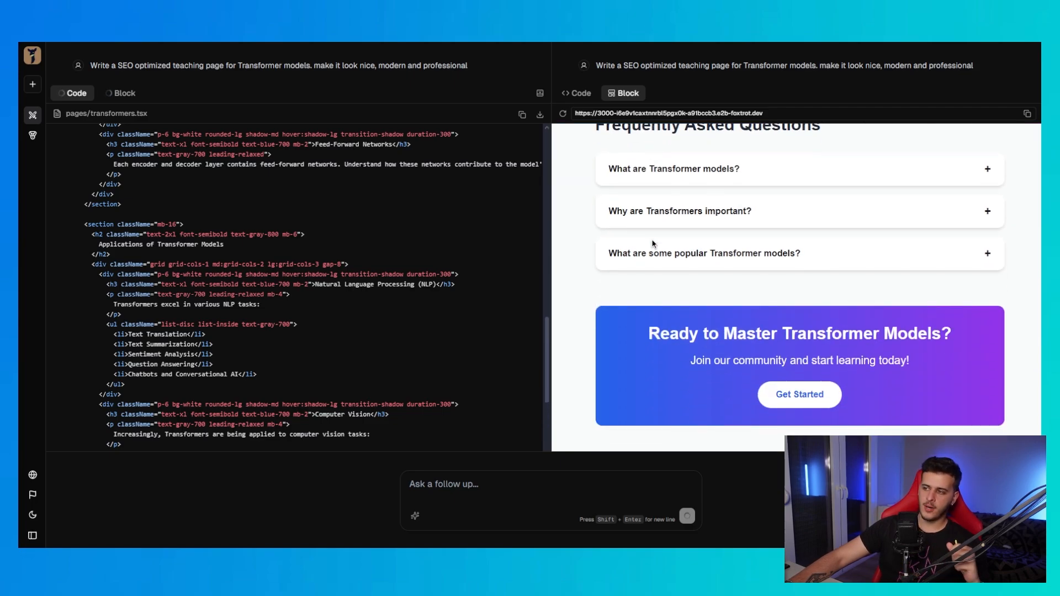
{"action": "scroll", "scroll_direction": "down", "scroll_amount": 3}
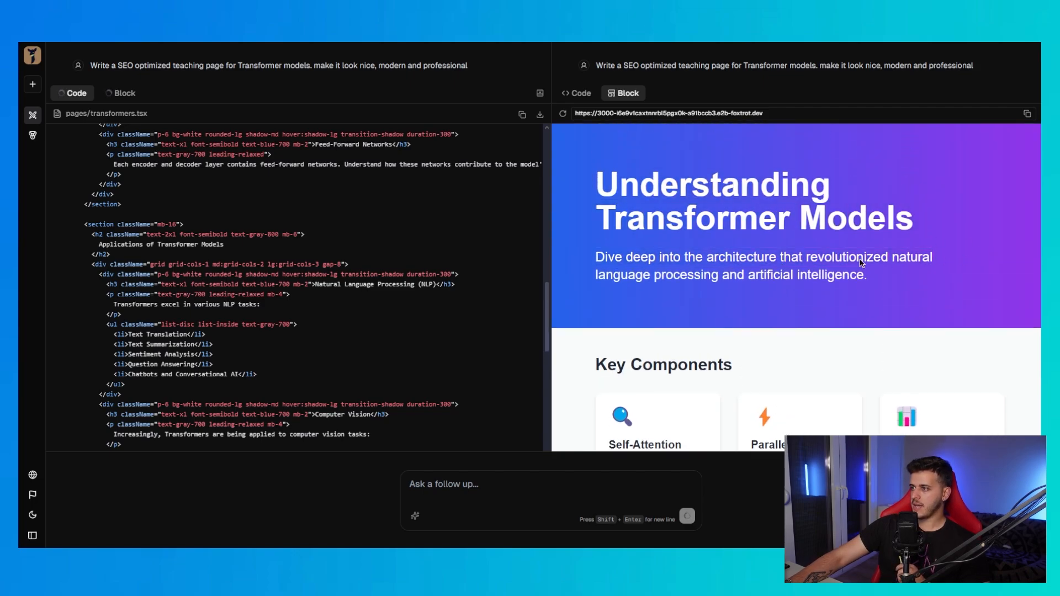
{"action": "scroll", "scroll_direction": "down", "scroll_amount": 3}
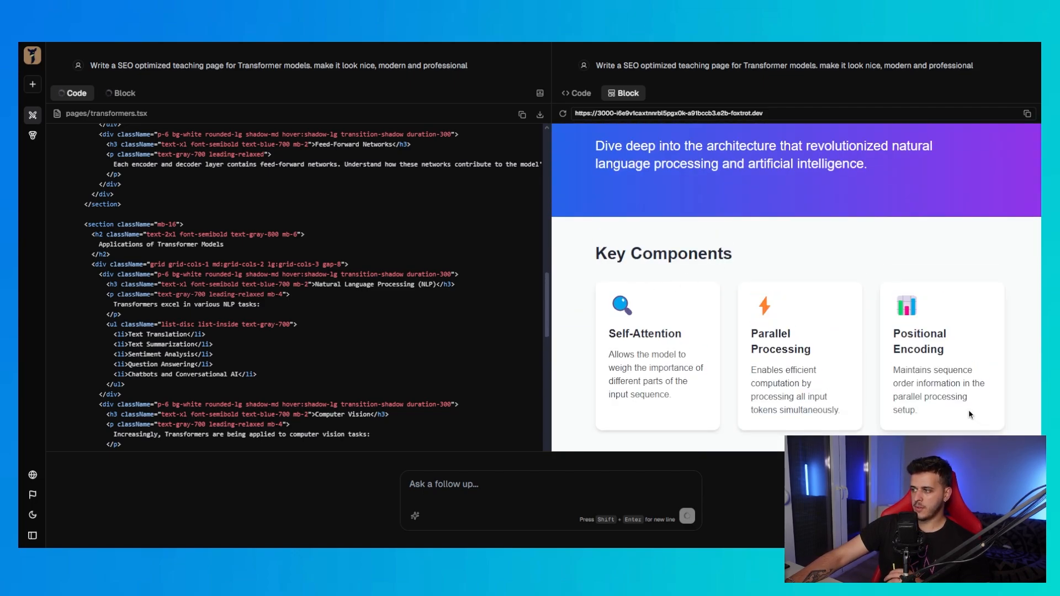
{"action": "scroll", "scroll_direction": "down", "scroll_amount": 3}
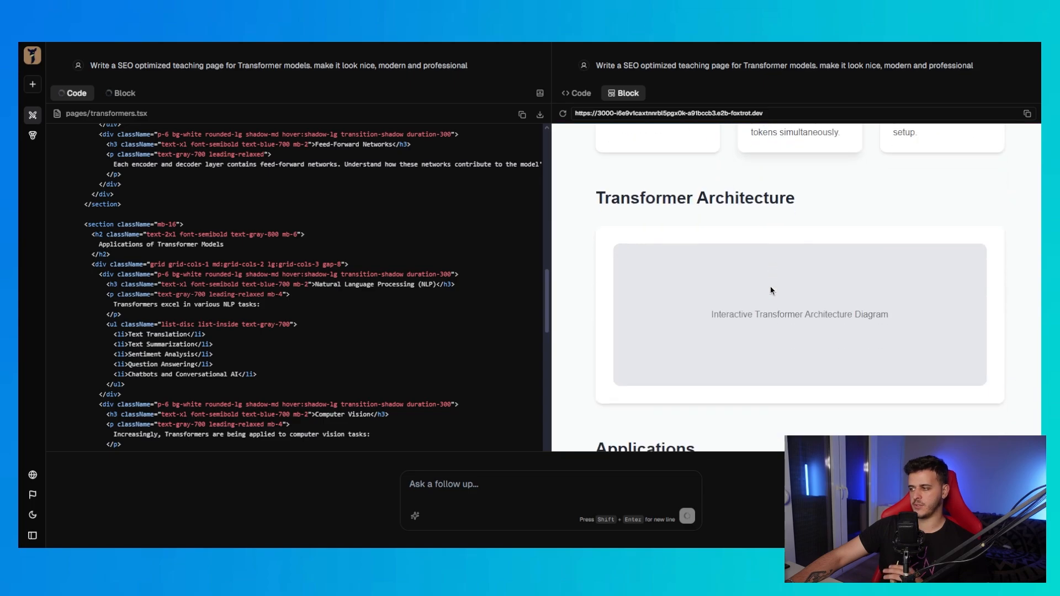
{"action": "scroll", "scroll_direction": "down", "scroll_amount": 3}
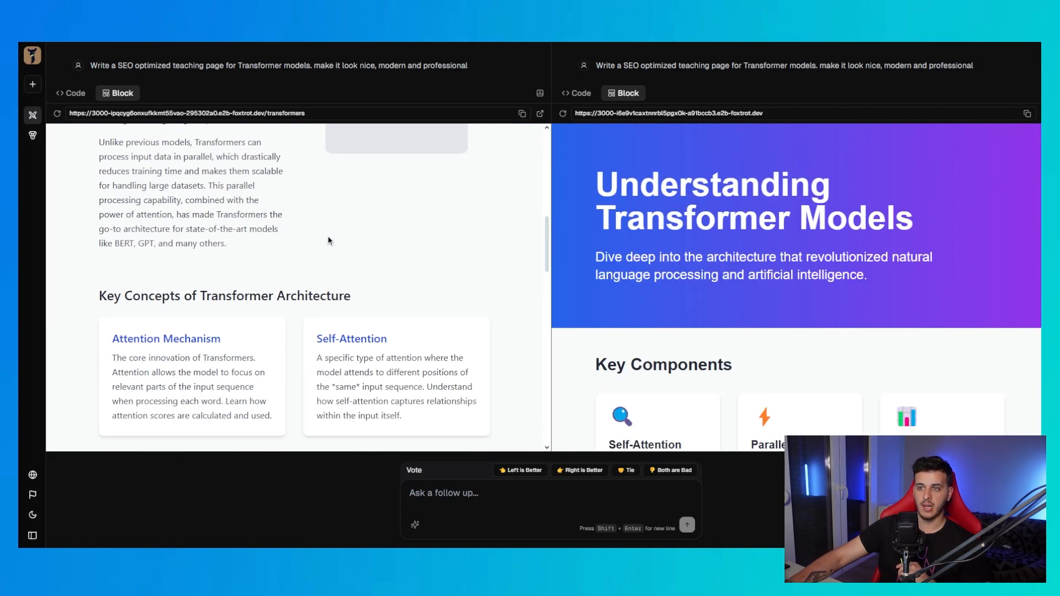
{"action": "scroll", "scroll_direction": "down", "scroll_amount": 3}
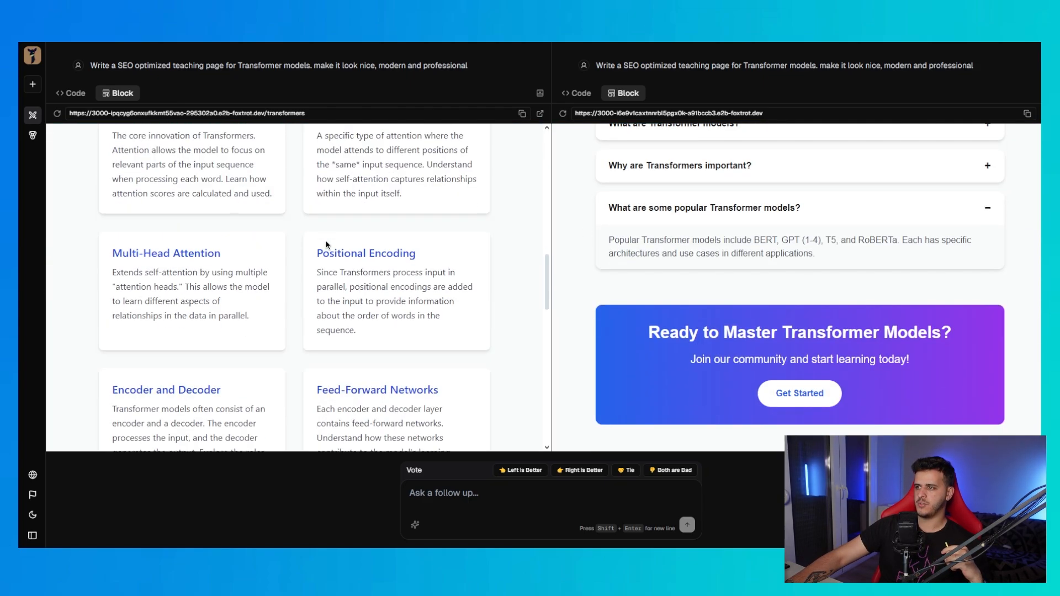
{"action": "scroll", "scroll_direction": "down", "scroll_amount": 3}
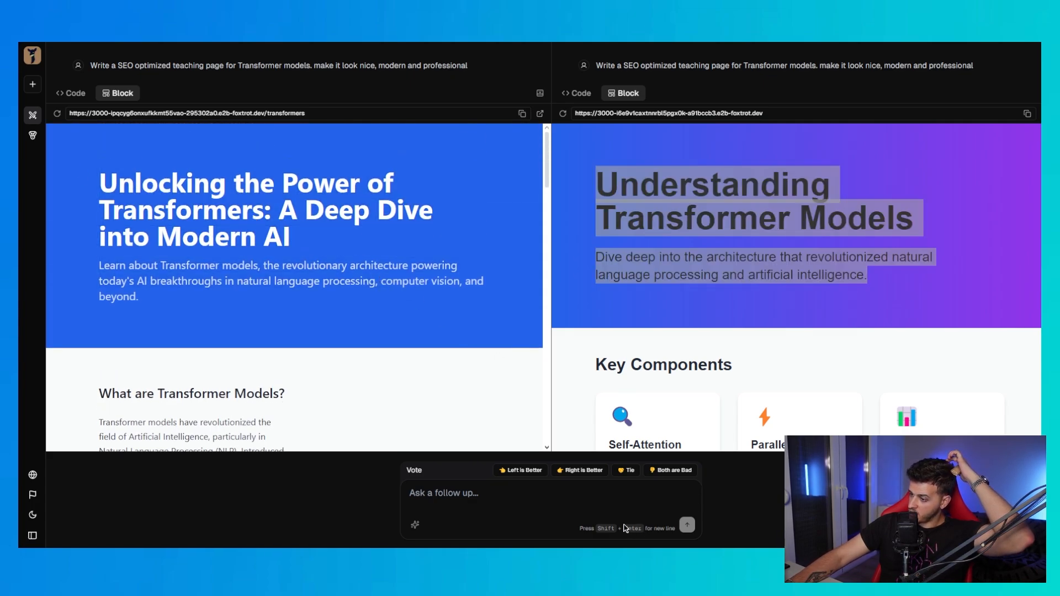
Step: Send the follow-up 'Please go deep into the architecture... look as good as possible' to both models
{"action": "type", "text": "Ple"}
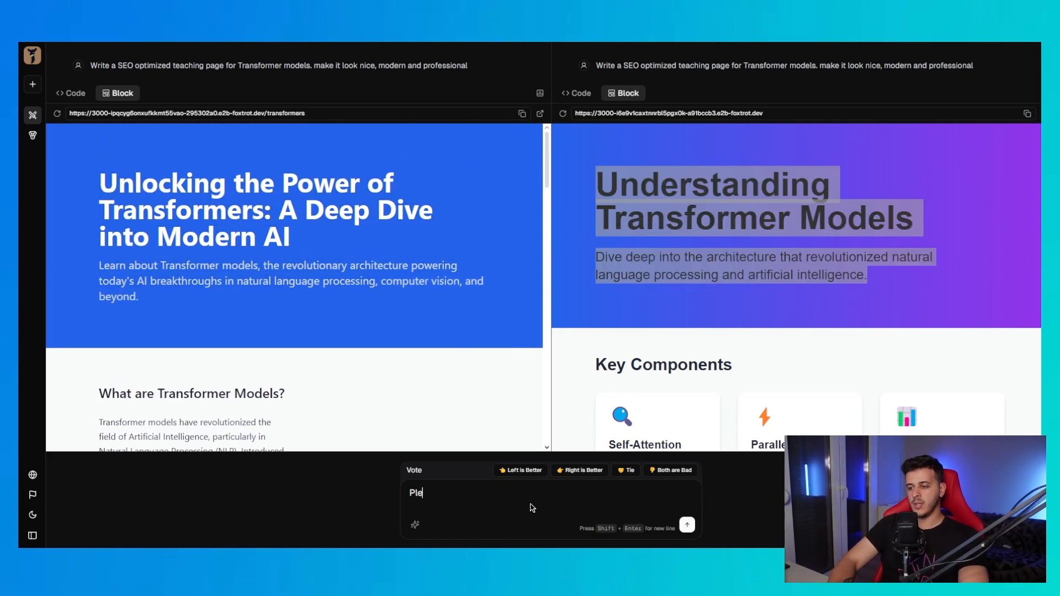
{"action": "type", "text": "Please go deep into"}
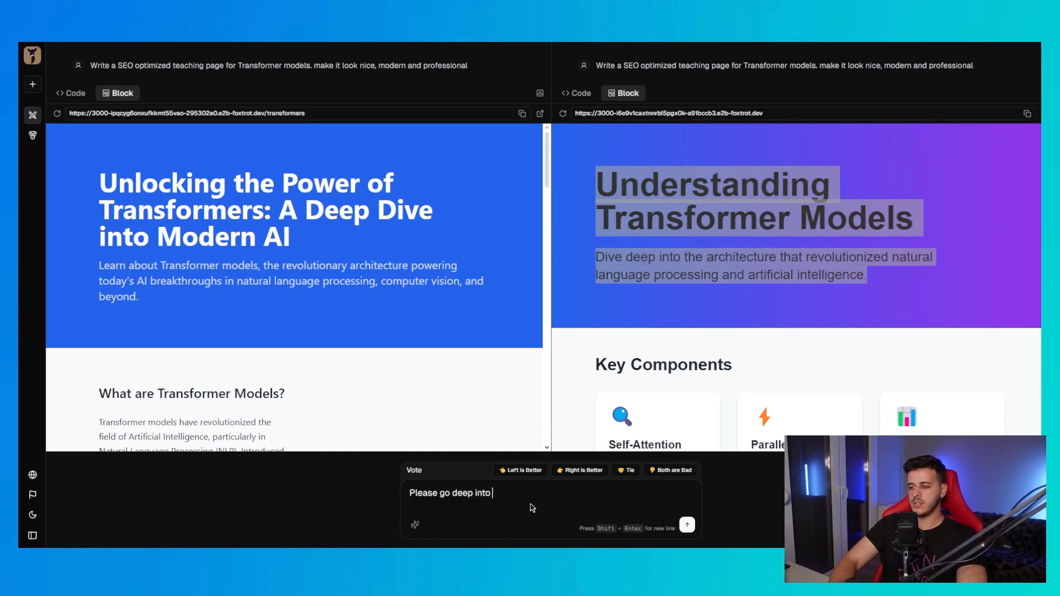
{"action": "type", "text": "the architecture details."}
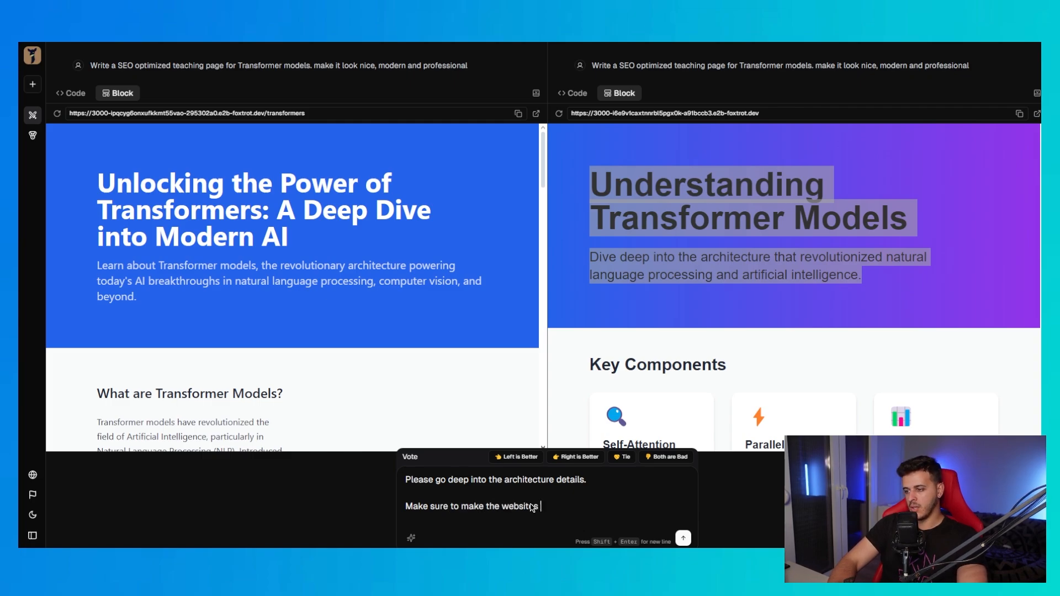
{"action": "type", "text": "look as good as possib"}
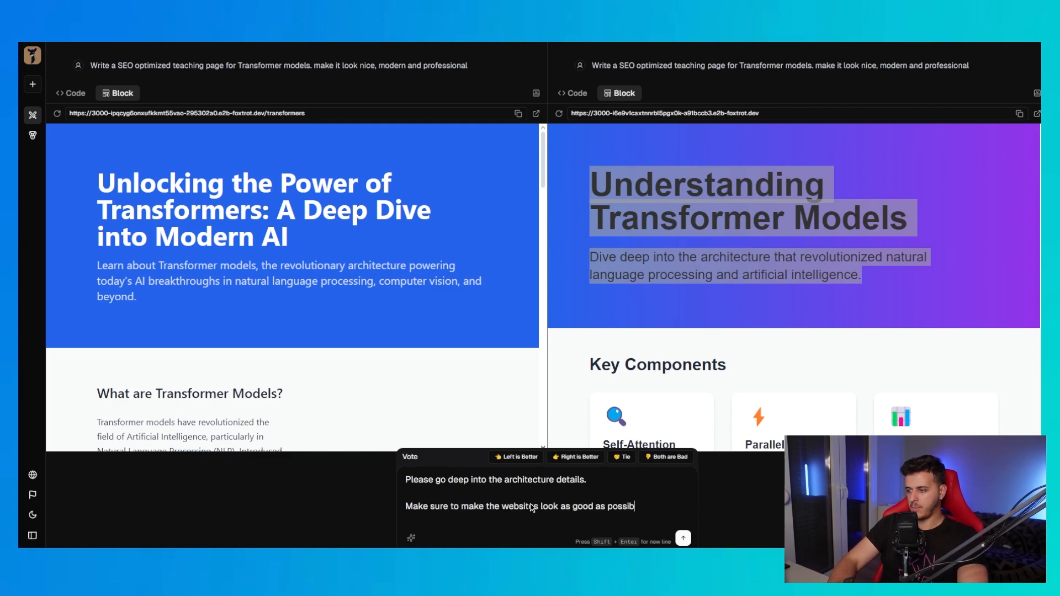
{"action": "left_click", "coordinate": [682, 538]}
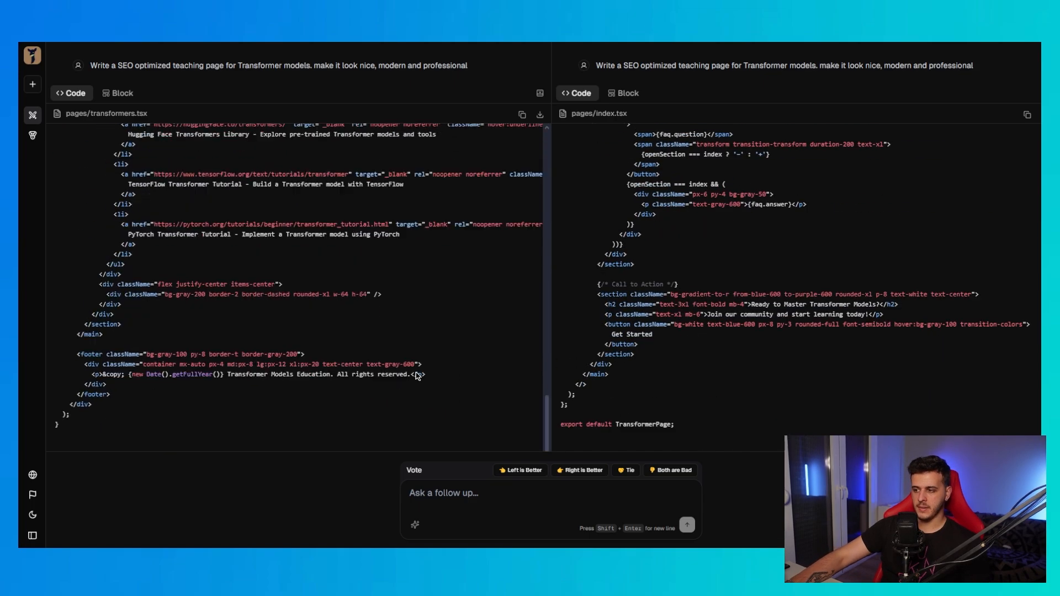
{"action": "left_click", "coordinate": [443, 493]}
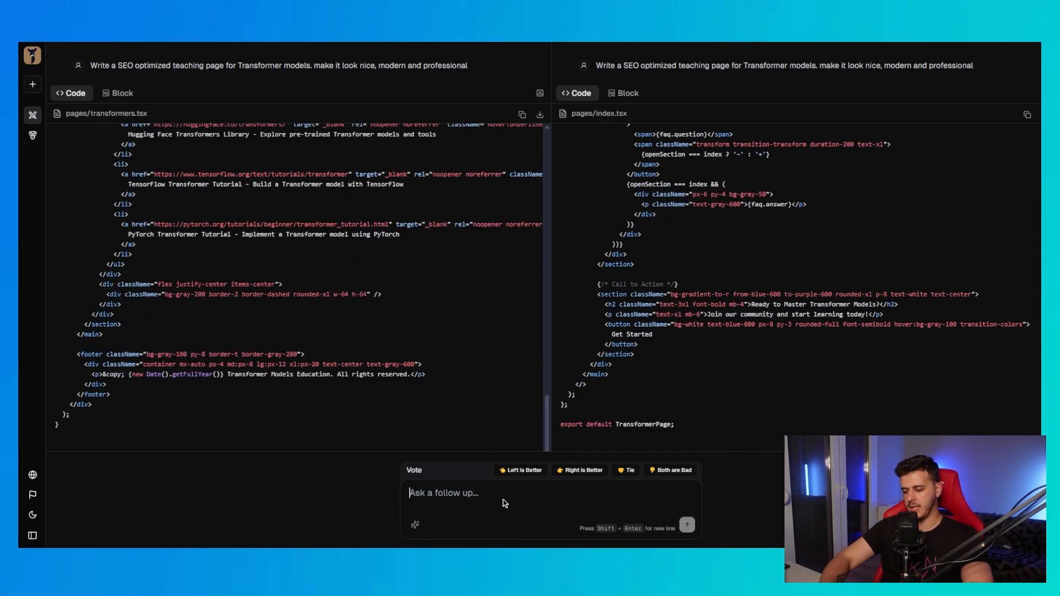
{"action": "type", "text": "Create a"}
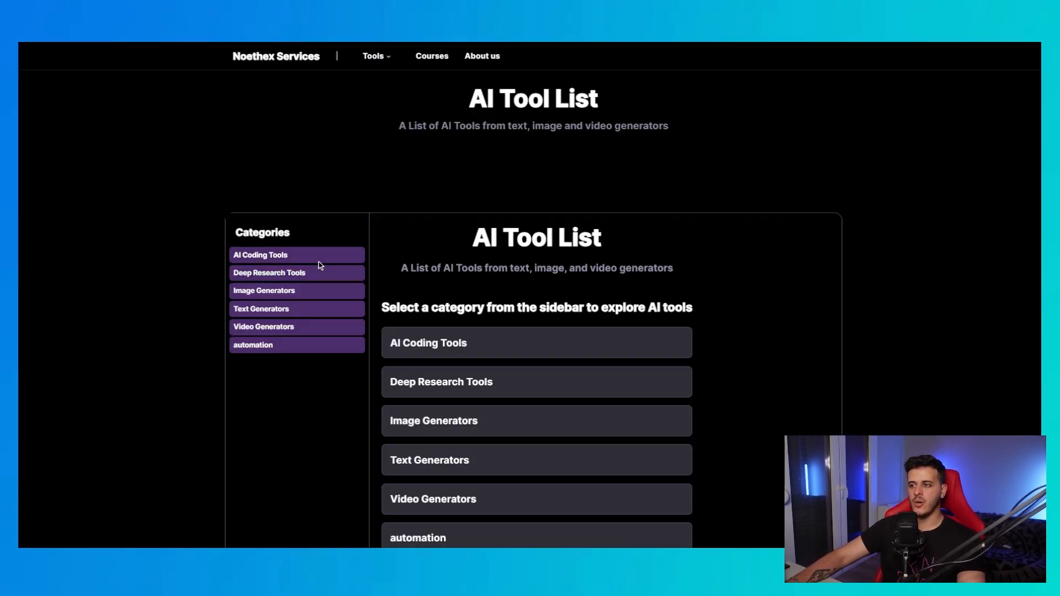
Step: Show the Deep Research Tools category in the Noethex AI Tool List
{"action": "left_click", "coordinate": [270, 273]}
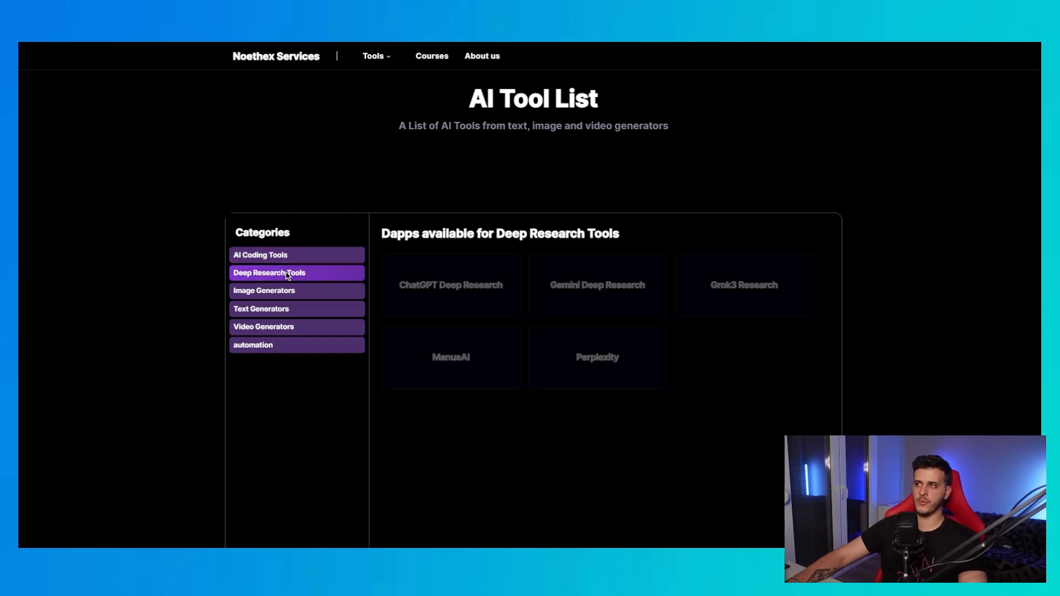
{"action": "left_click", "coordinate": [264, 290]}
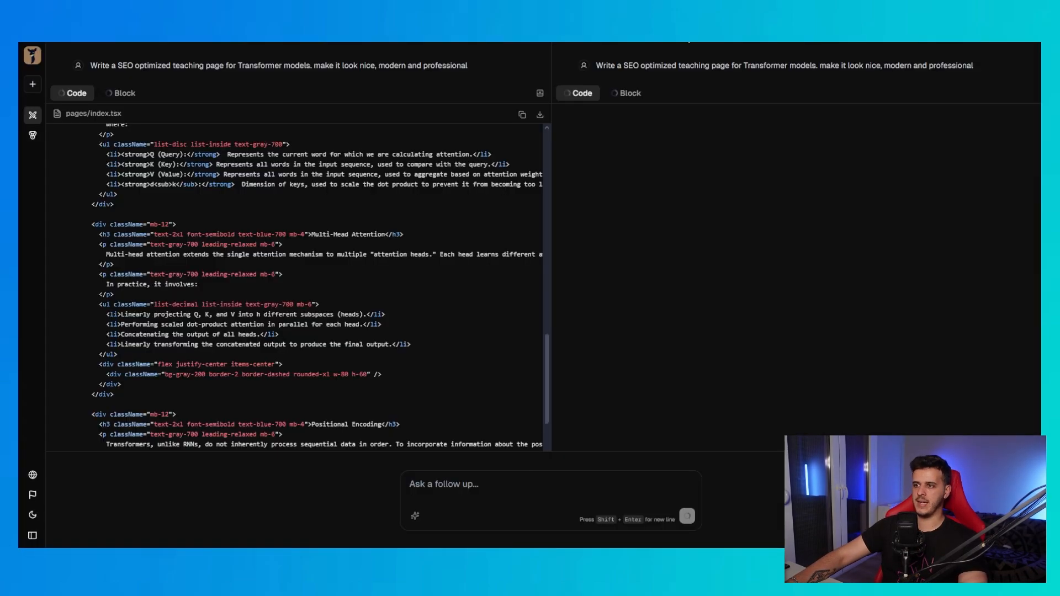
{"action": "mouse_move", "coordinate": [488, 276]}
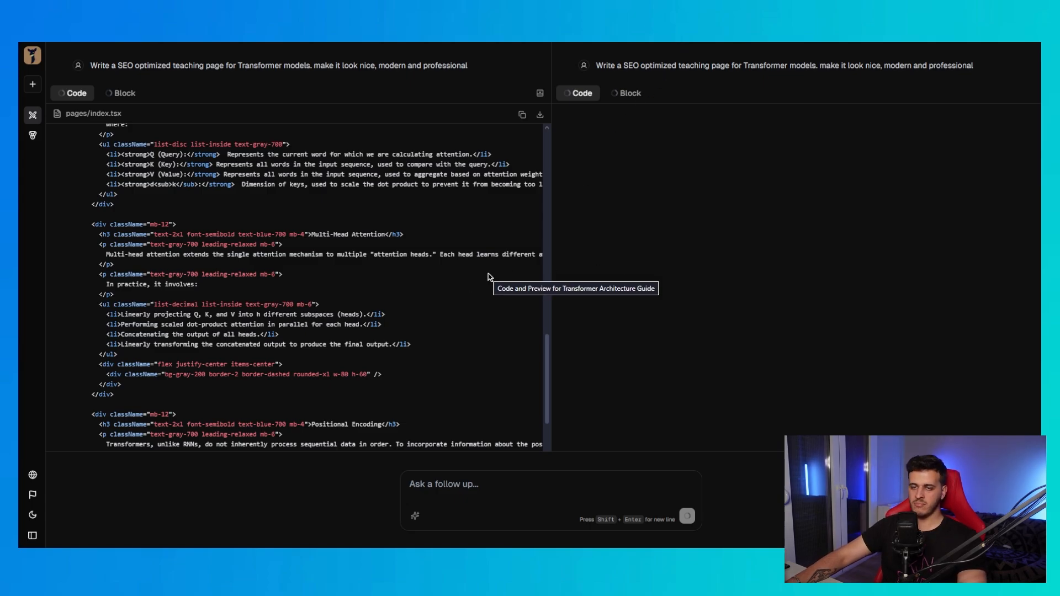
{"action": "mouse_move", "coordinate": [549, 358]}
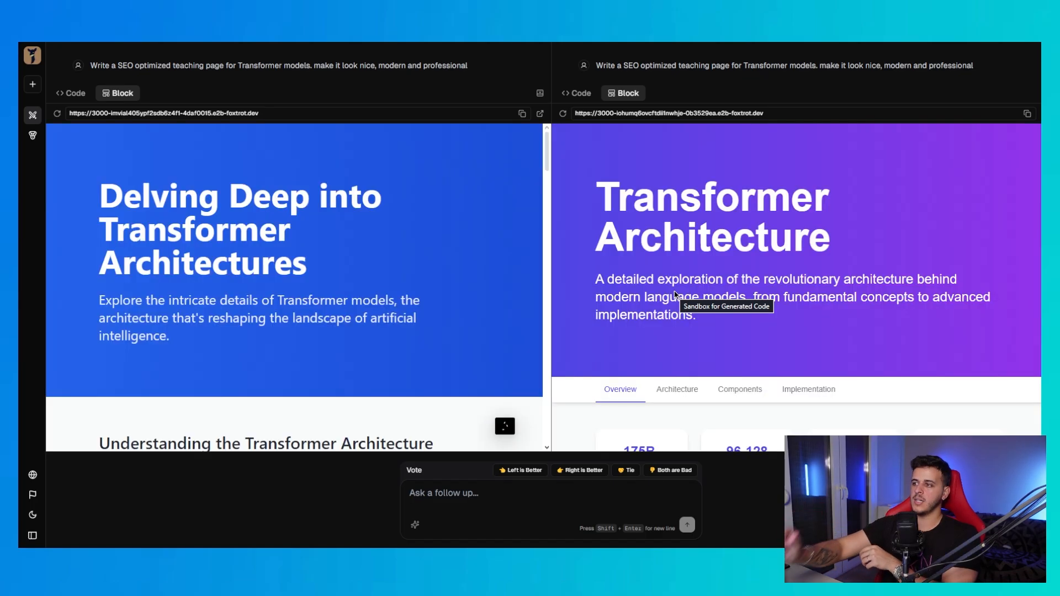
Step: Browse both Transformer previews, including the right page's View Documentation link
{"action": "scroll", "scroll_direction": "down", "scroll_amount": 3}
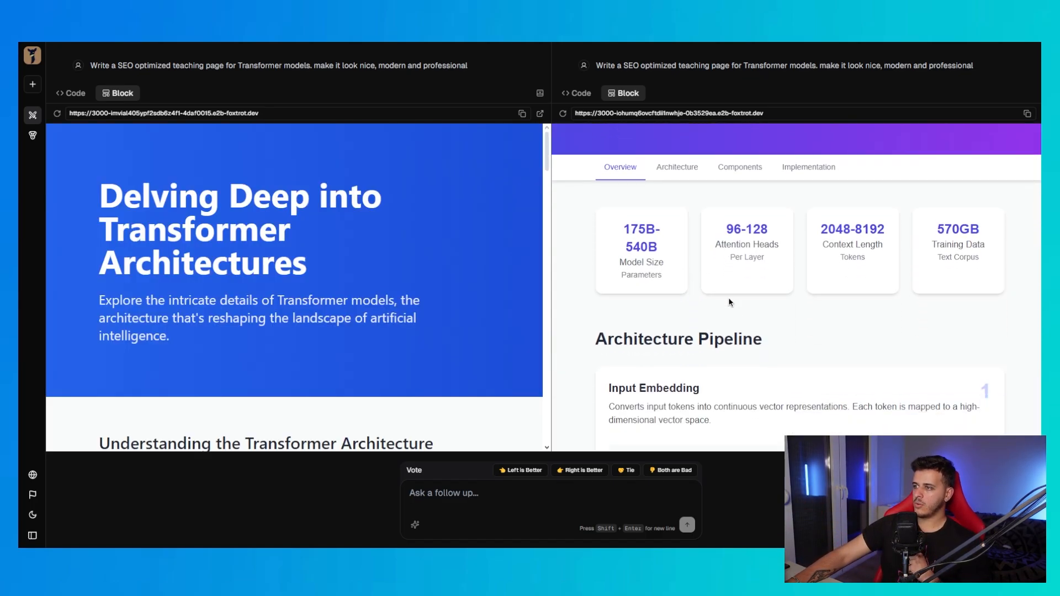
{"action": "left_click", "coordinate": [808, 167]}
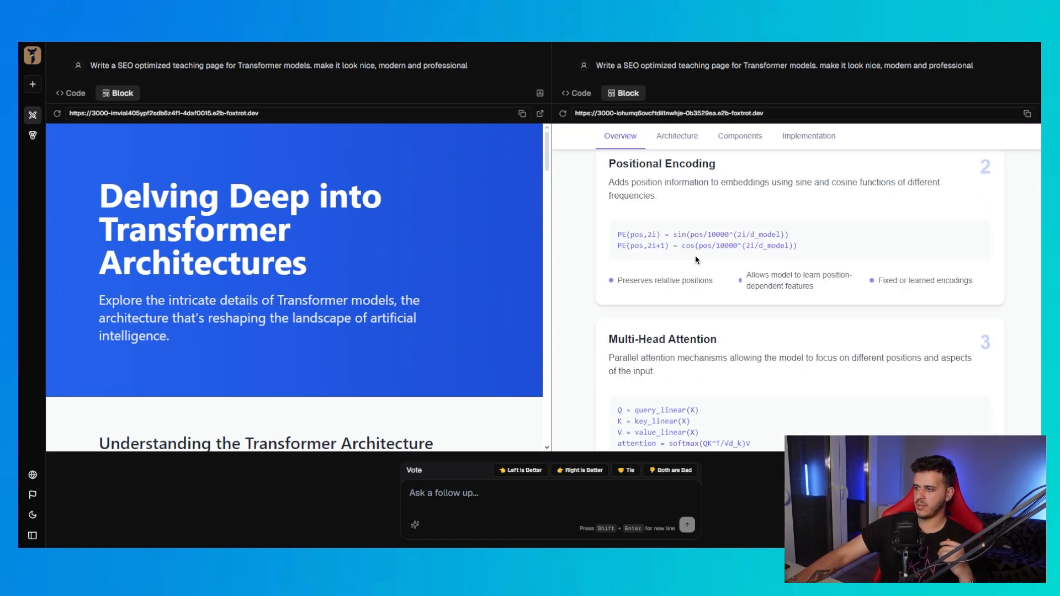
{"action": "scroll", "scroll_direction": "down", "scroll_amount": 3}
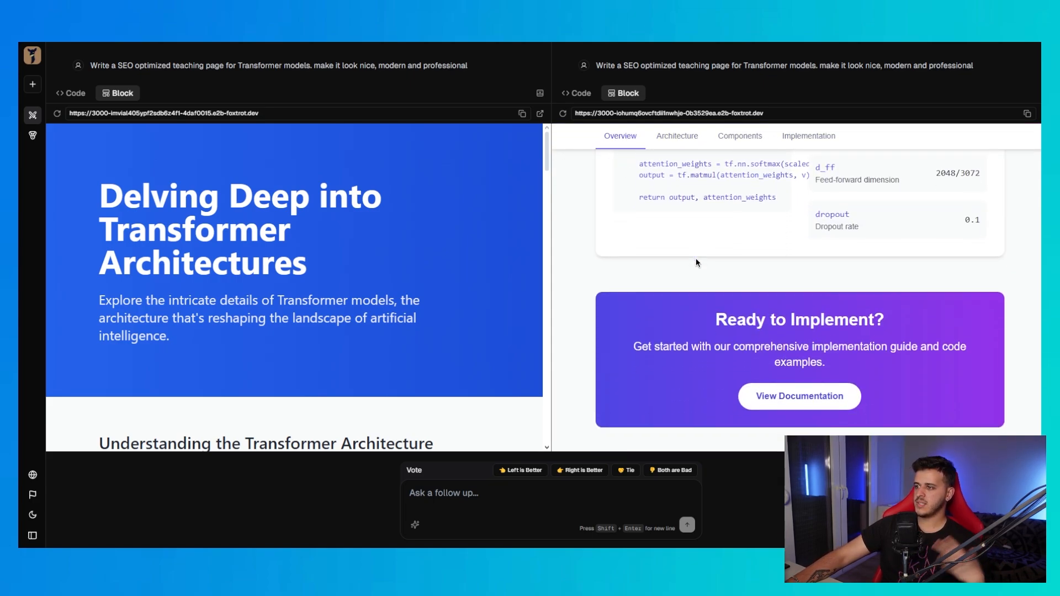
{"action": "scroll", "scroll_direction": "down", "scroll_amount": 3}
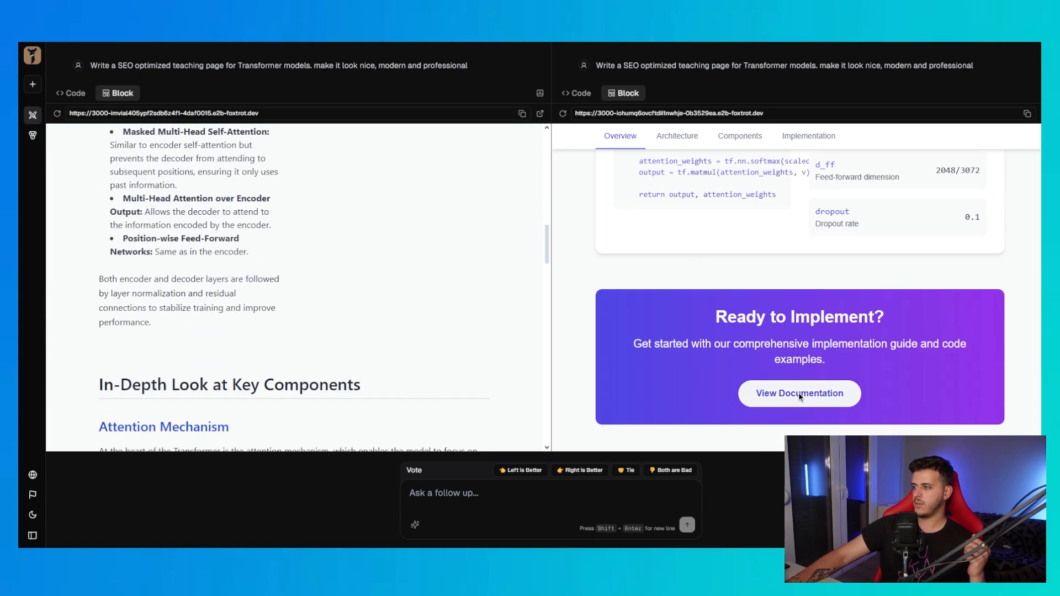
{"action": "left_click", "coordinate": [740, 136]}
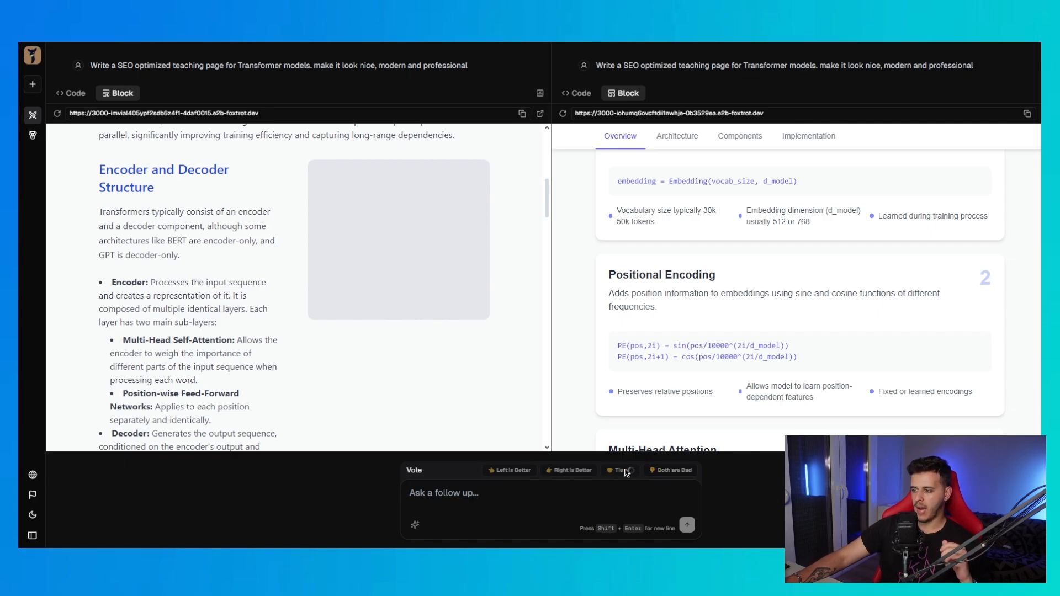
Step: Vote Tie, revealing gemini-2.0-flash-thinking-01-21 versus claude-3-5-sonnet-20241022, and start a new chat
{"action": "left_click", "coordinate": [620, 471]}
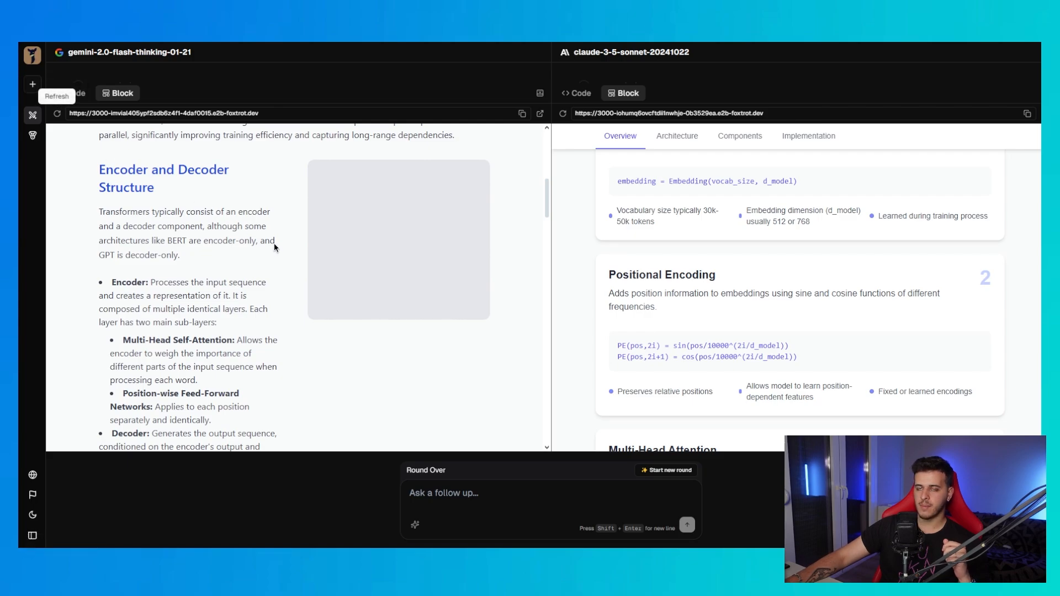
{"action": "left_click", "coordinate": [666, 470]}
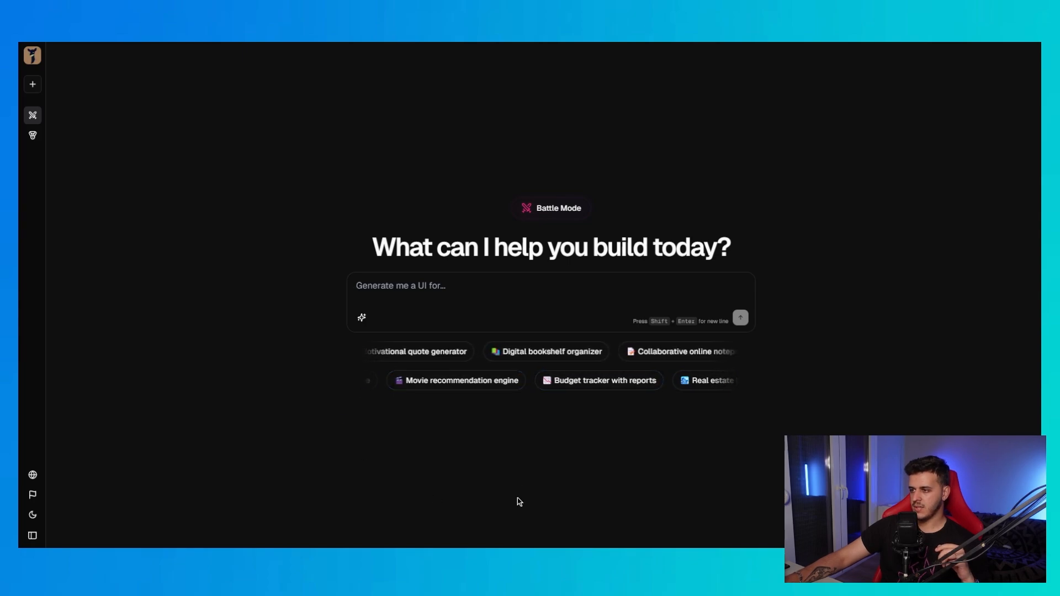
Step: Send the prompt for a project management tool with Gantt charts and task dependencies
{"action": "type", "text": "Design a delivery tracking interface with real-time map updates and estimated arrival time. Create a driver app showing active deliveries and optimized routes."}
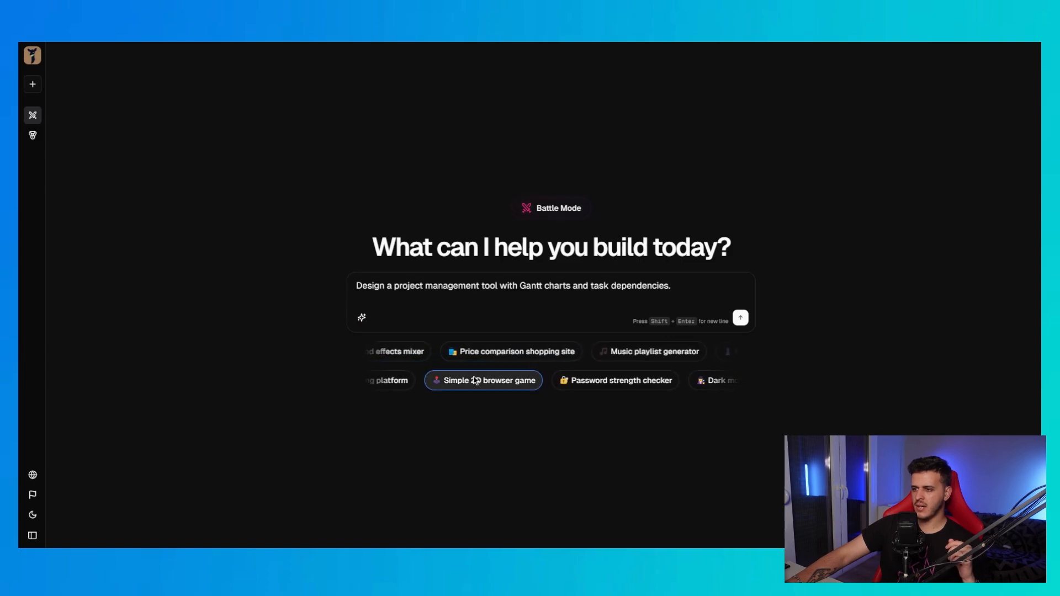
{"action": "left_click", "coordinate": [740, 318]}
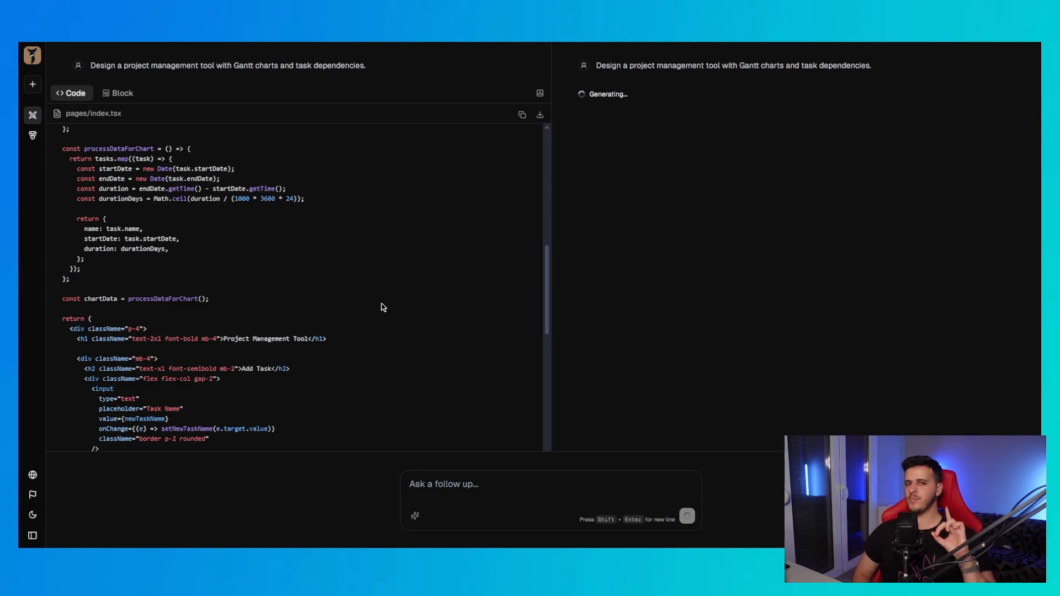
Step: Switch both panels to their running app previews to inspect the Gantt tools
{"action": "left_click", "coordinate": [121, 93]}
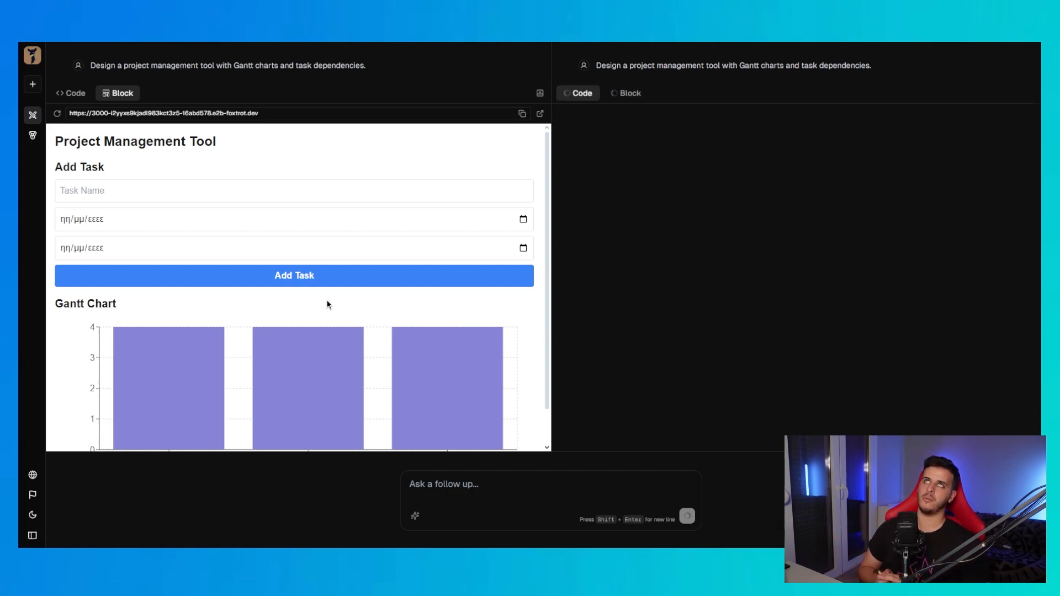
{"action": "left_click", "coordinate": [576, 92]}
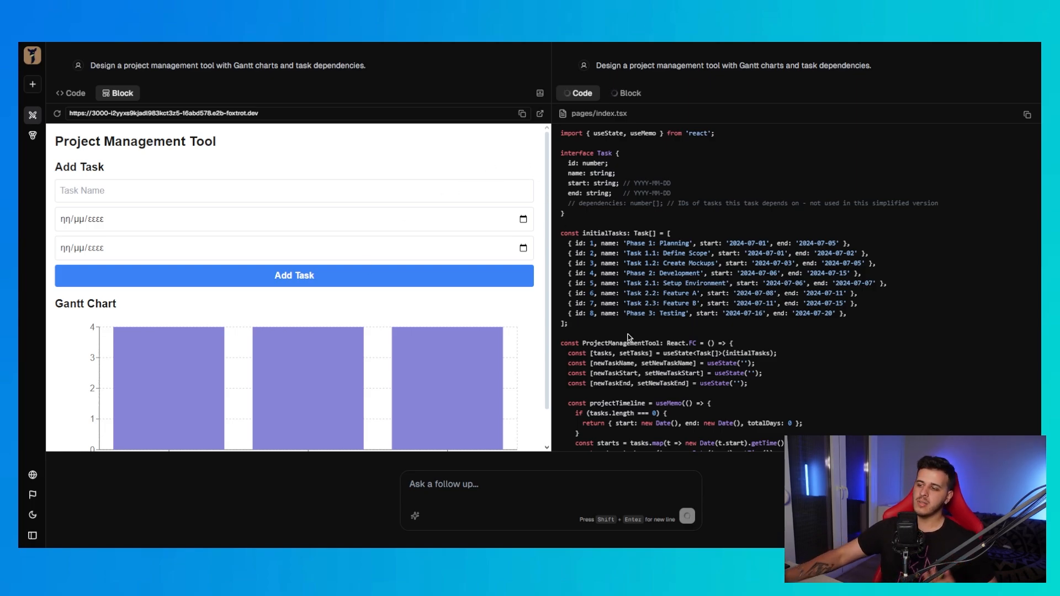
{"action": "mouse_move", "coordinate": [627, 338]}
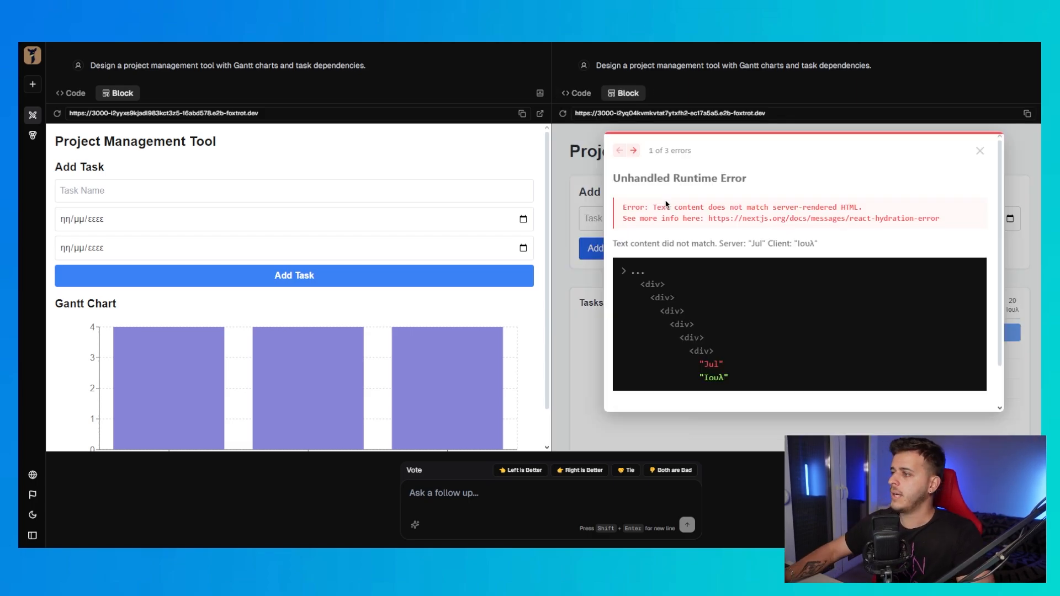
Step: Dismiss the right app's runtime error and cast a vote on the two Gantt tools
{"action": "left_click", "coordinate": [978, 151]}
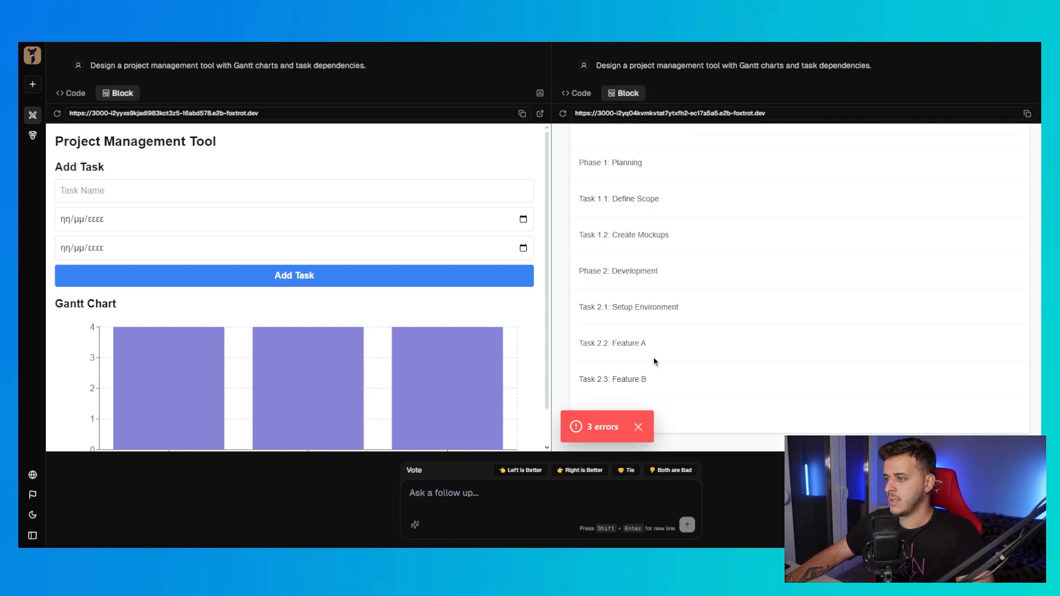
{"action": "left_click", "coordinate": [601, 426]}
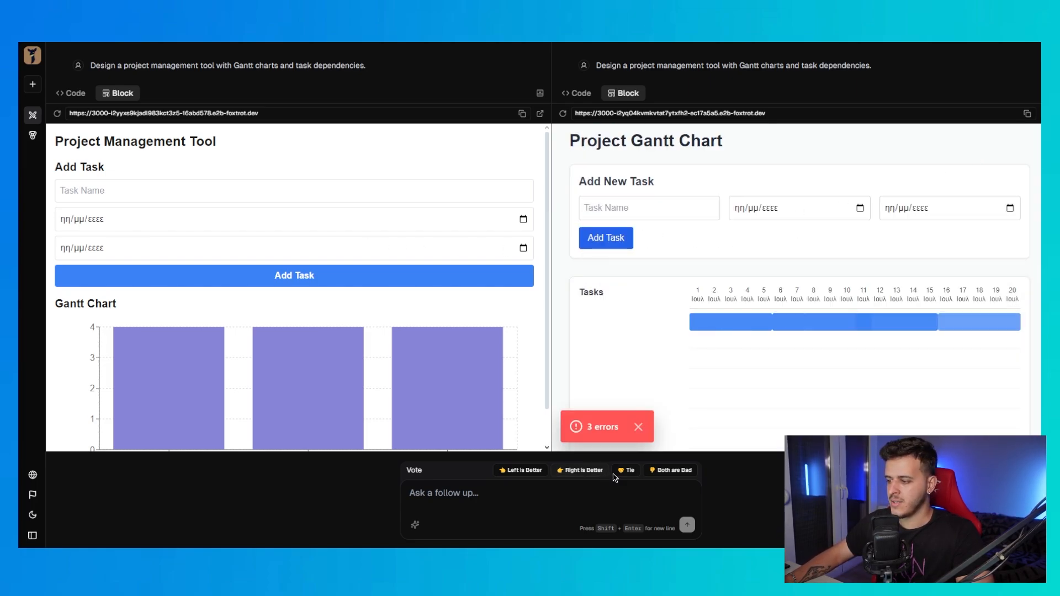
{"action": "left_click", "coordinate": [625, 470]}
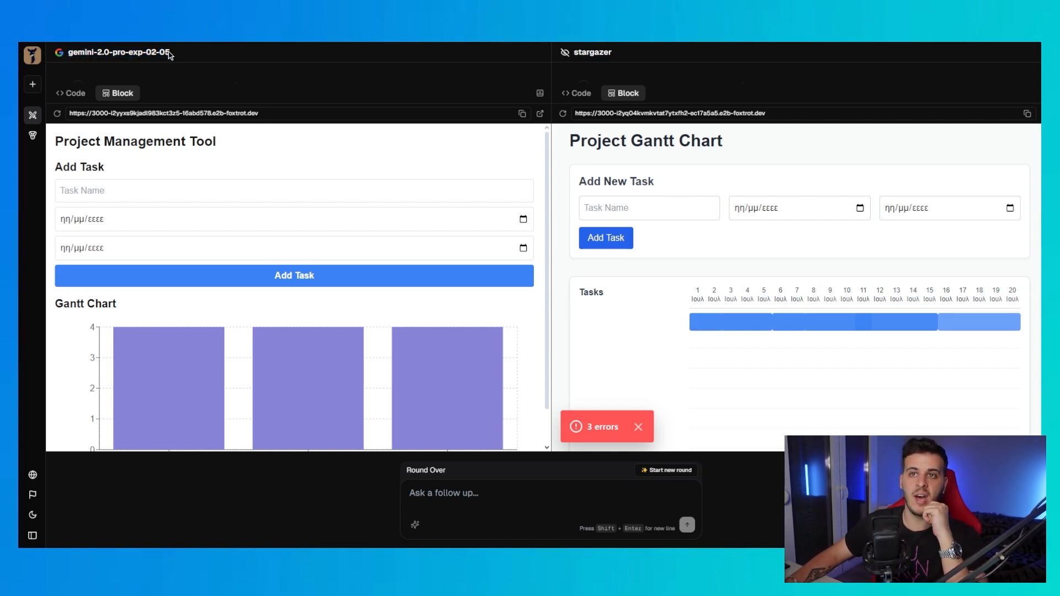
Step: Select the revealed names gemini-2.0-pro-exp-02-05 (left) and stargazer (right)
{"action": "double_click", "coordinate": [120, 52]}
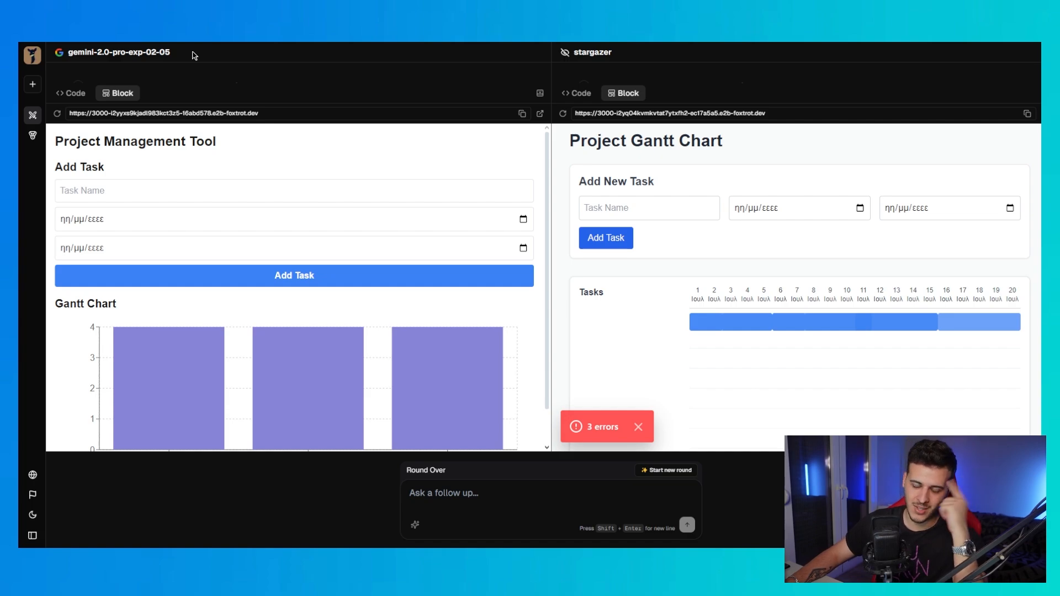
{"action": "double_click", "coordinate": [593, 52]}
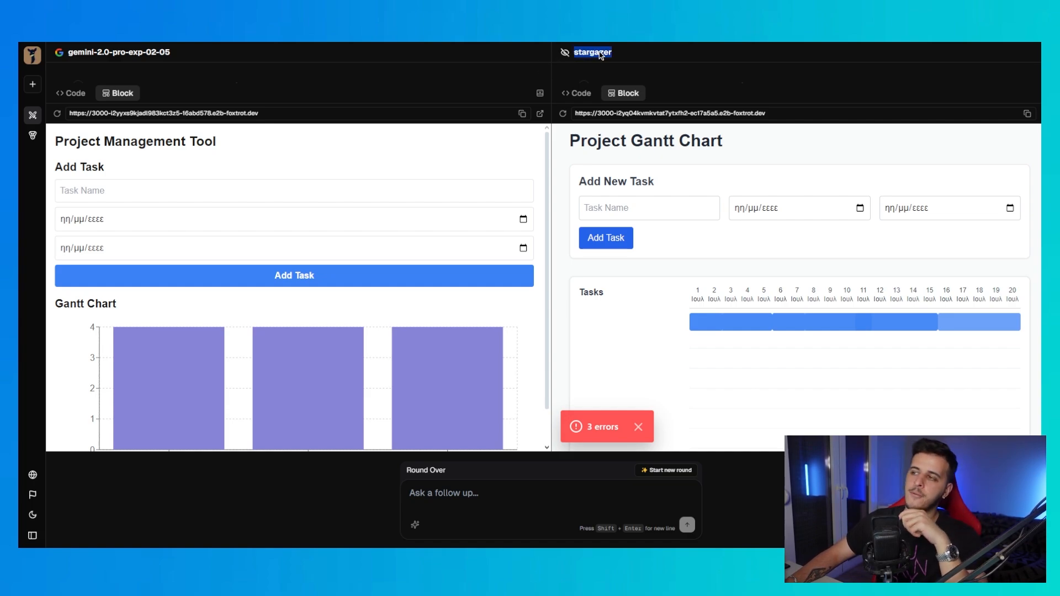